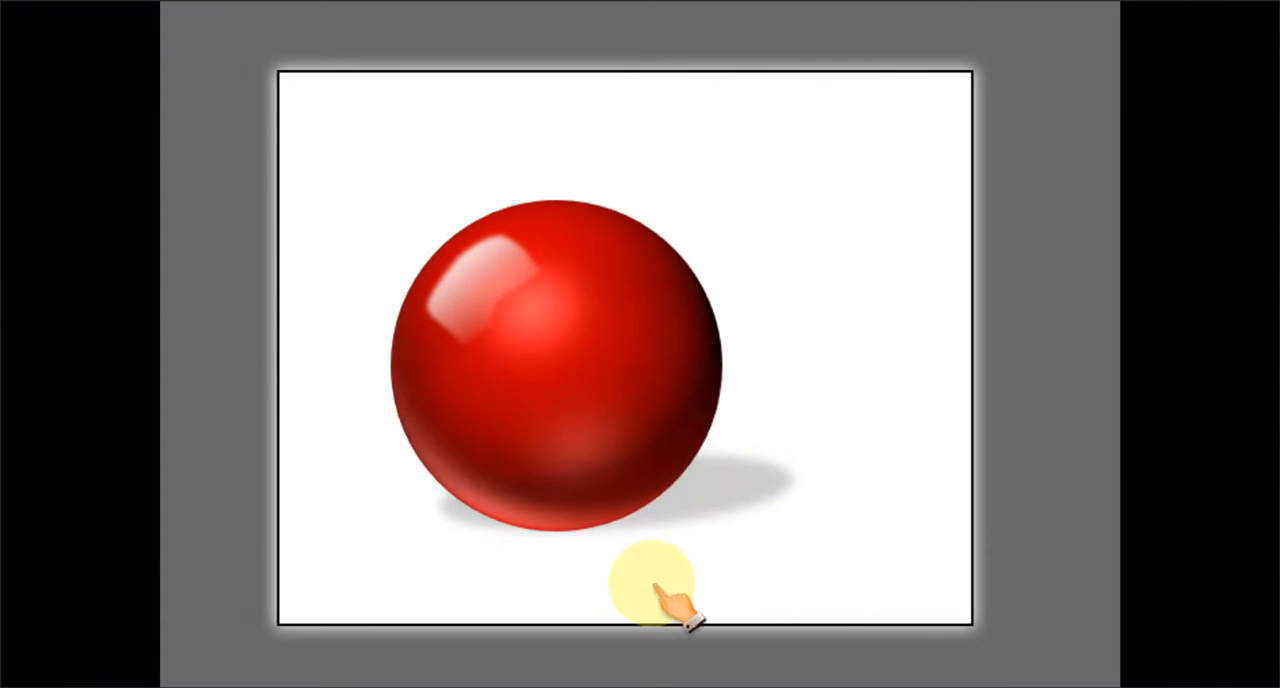
mouse_move(760, 450)
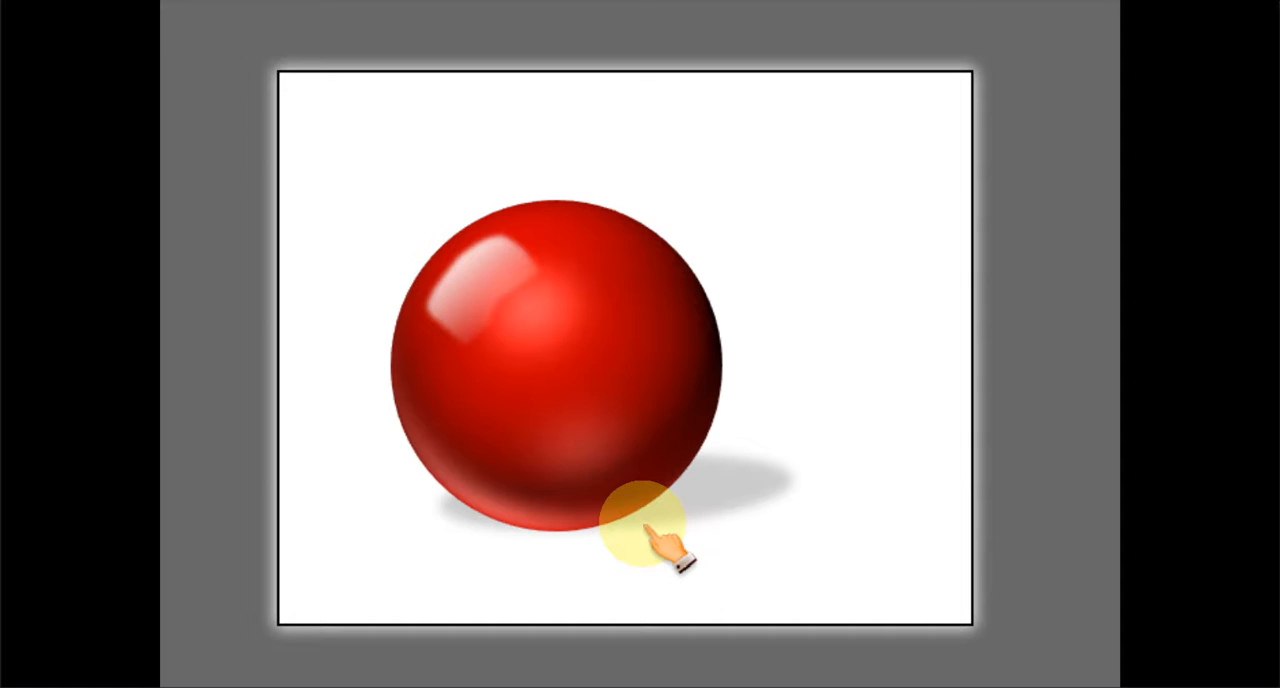
mouse_move(784, 464)
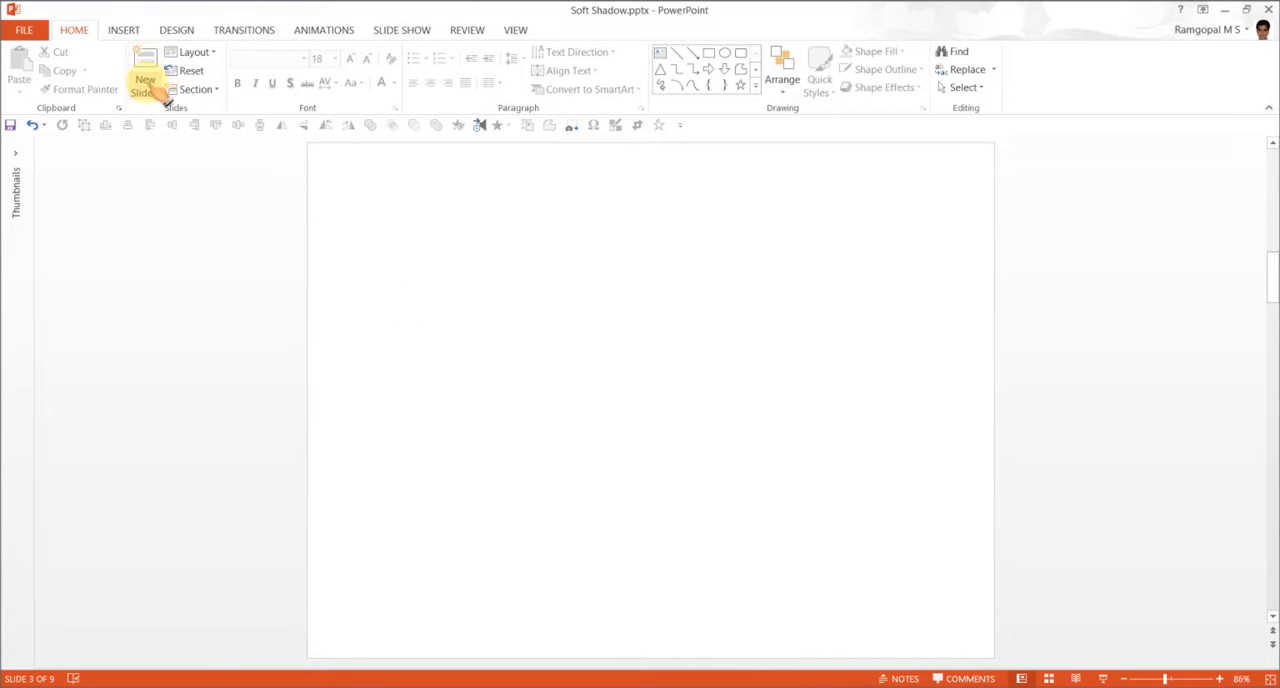
mouse_move(144, 90)
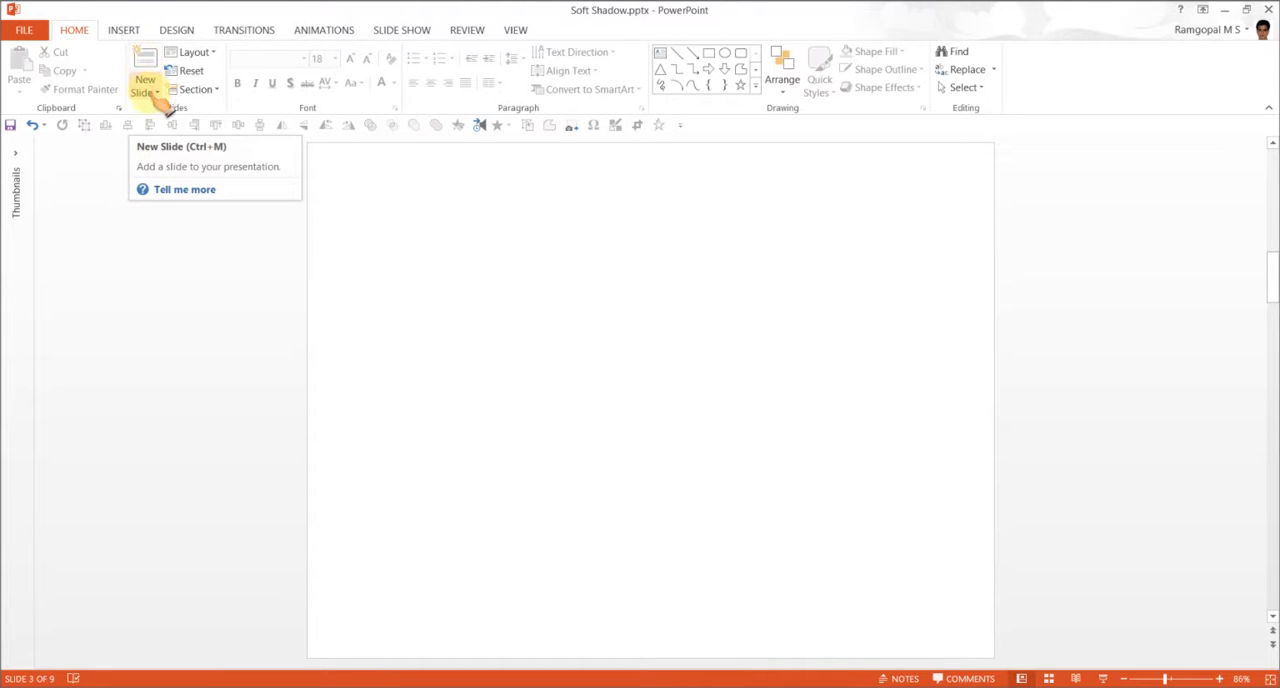
mouse_move(708, 390)
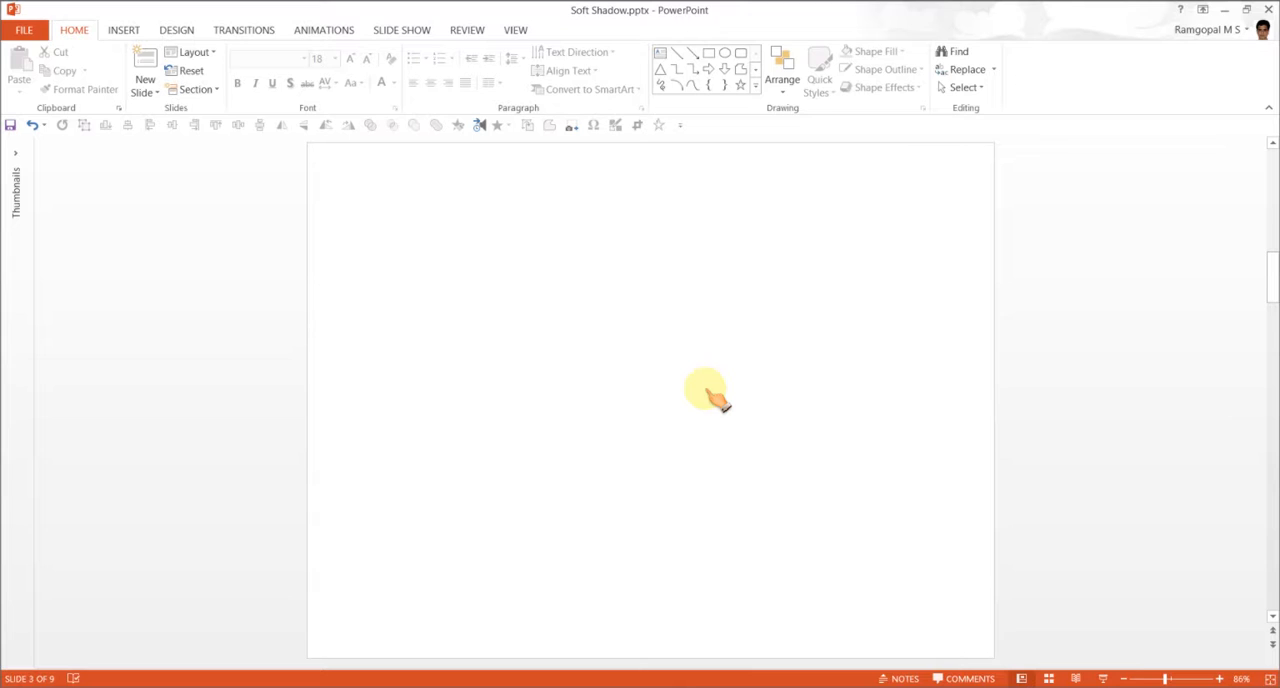
mouse_move(700, 410)
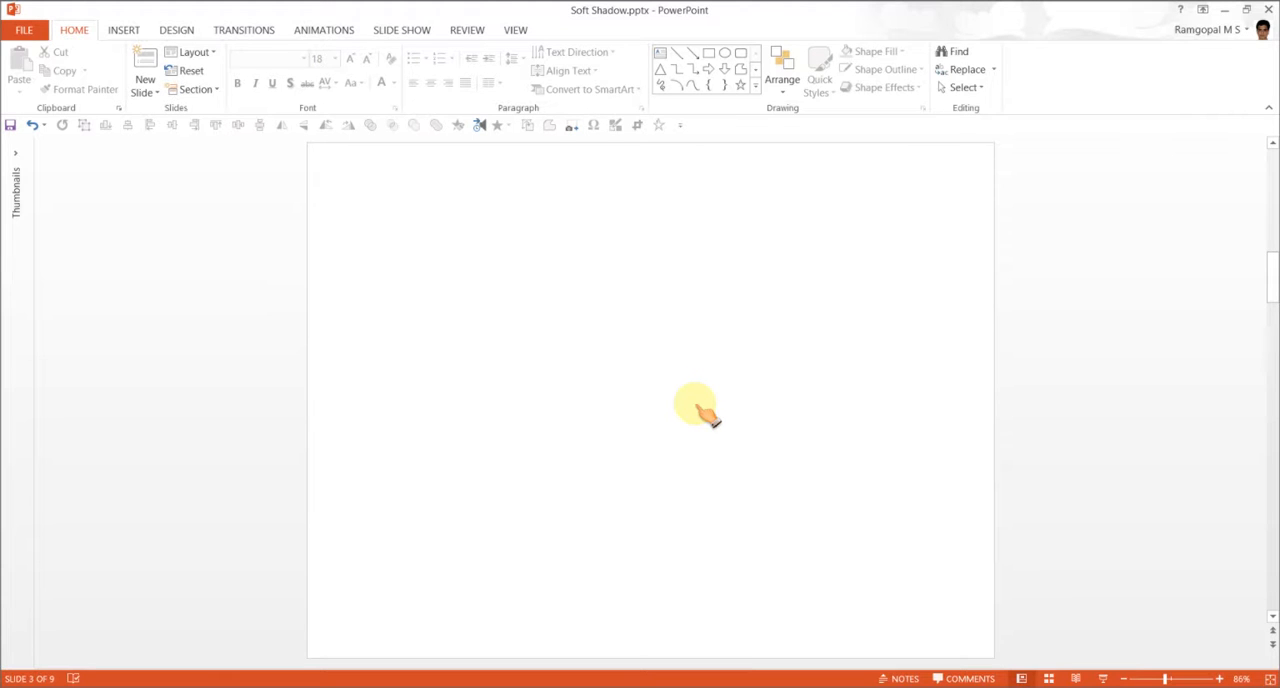
Paste the red sphere onto the blank slide and bring up its Format Shape options
left_click(790, 470)
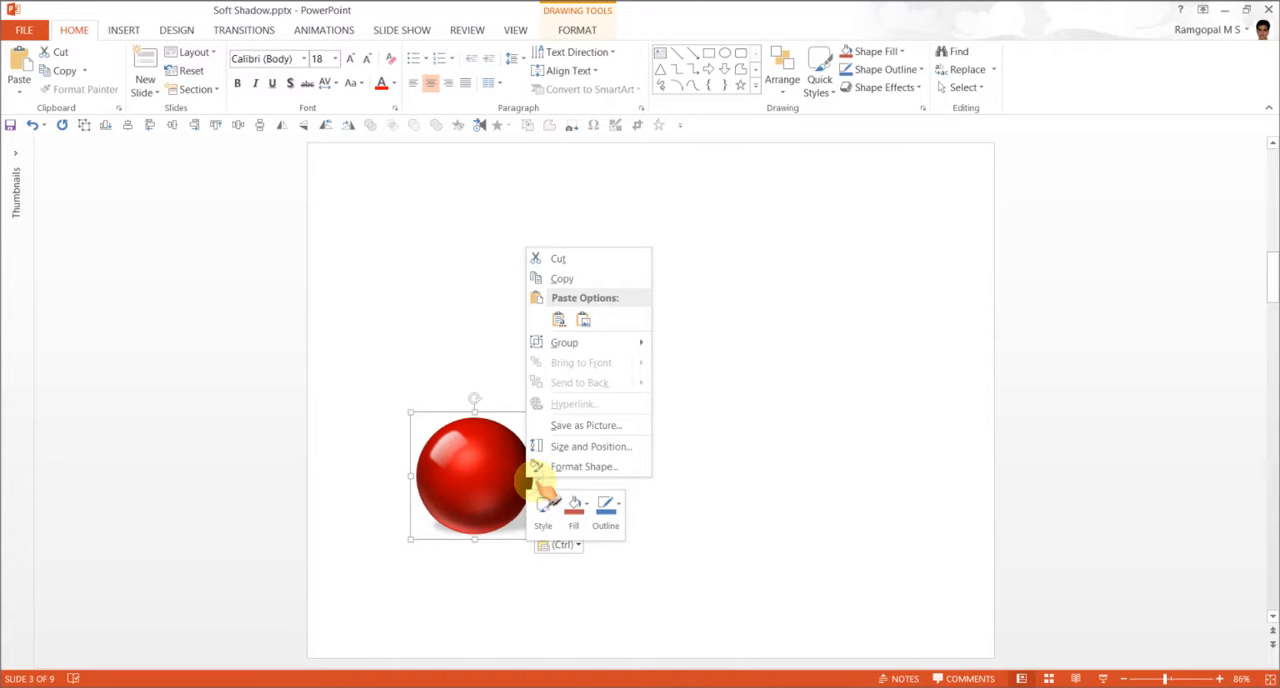
left_click(584, 466)
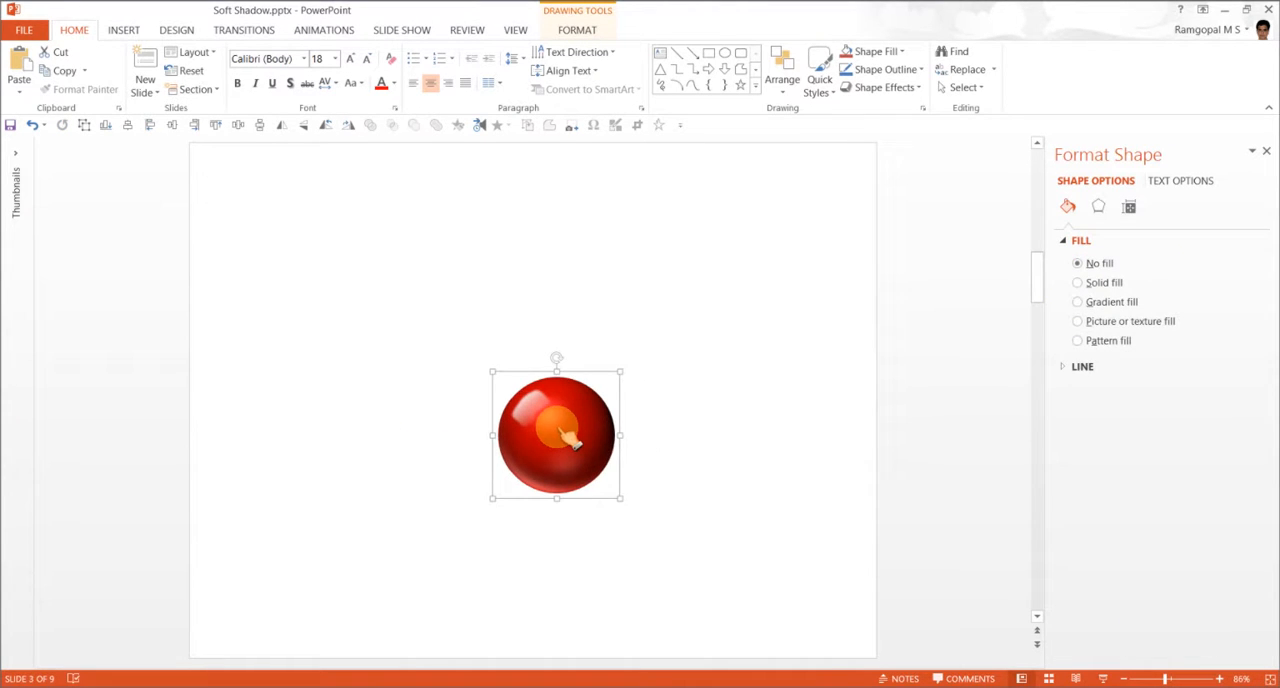
mouse_move(716, 436)
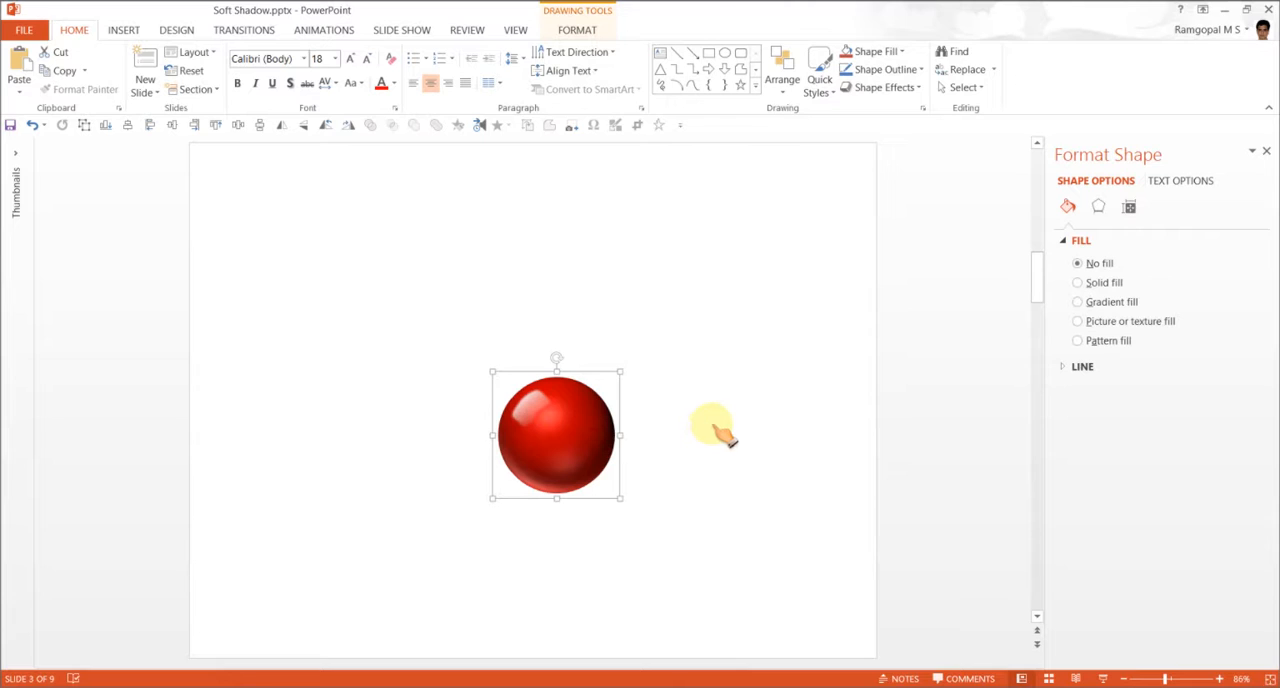
Draw a wide flat oval near the top of the slide from the Shapes gallery
left_click(758, 88)
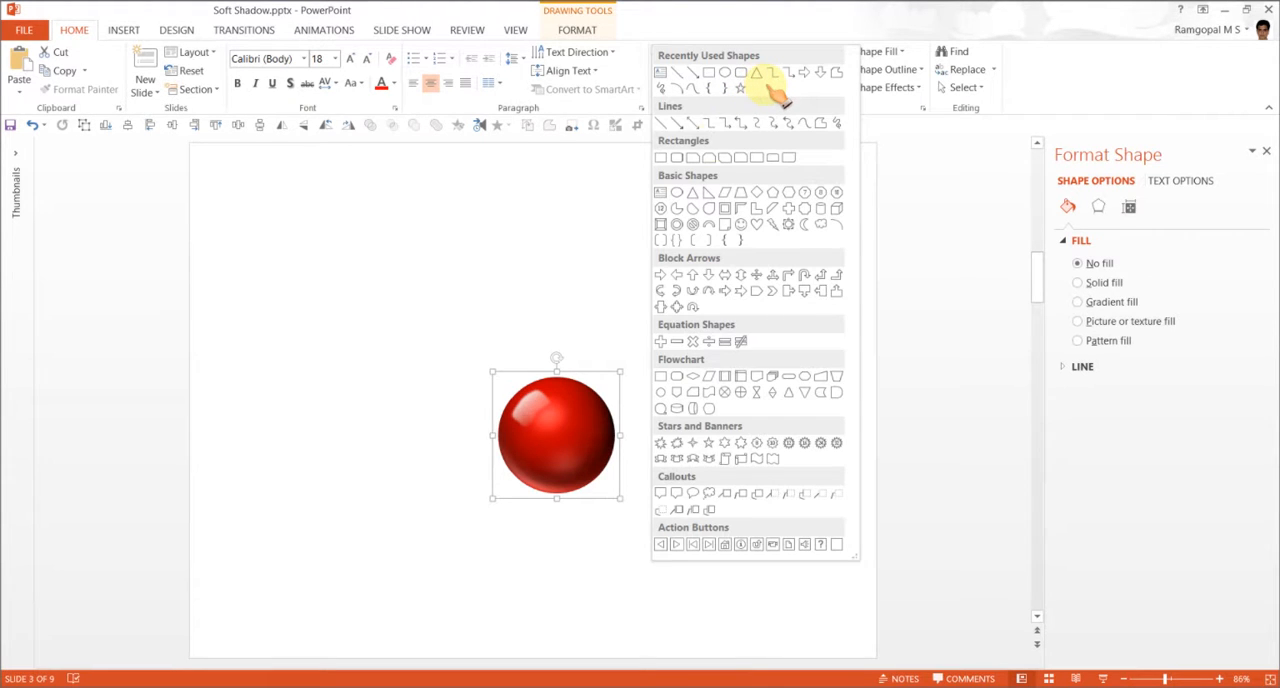
mouse_move(696, 200)
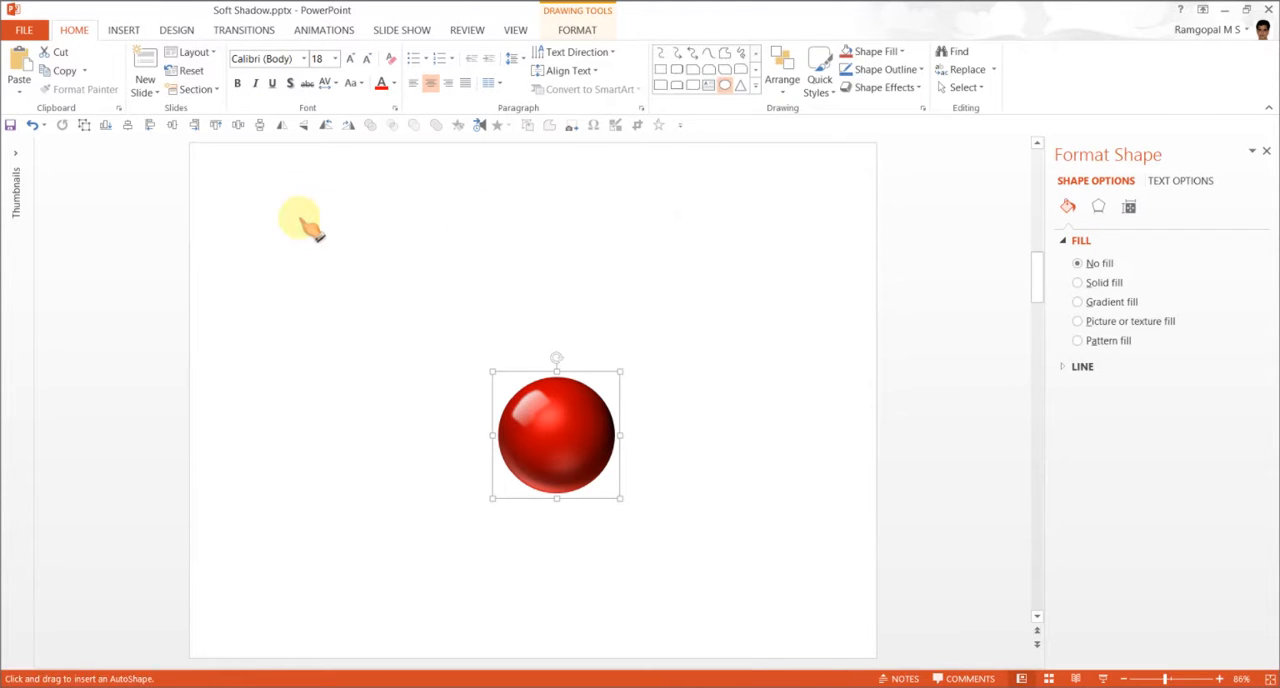
left_click_drag(300, 218, 560, 288)
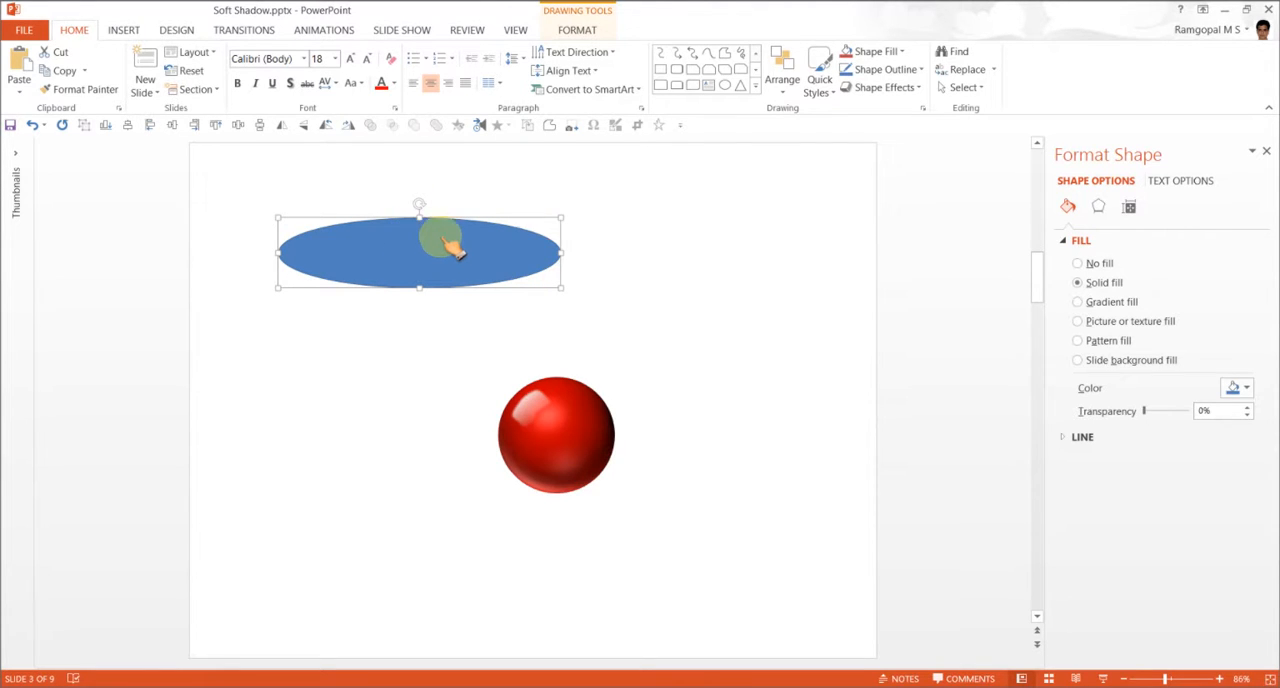
Set the oval's Shape Outline to No Outline
left_click(880, 68)
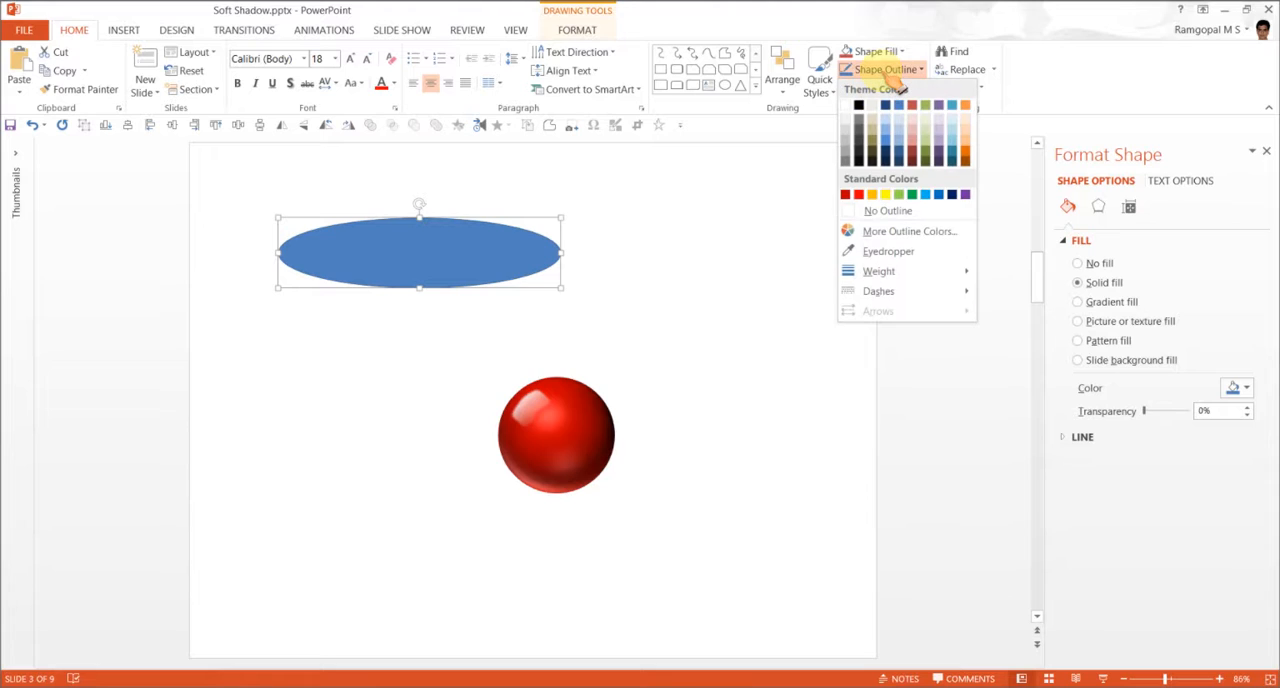
left_click(888, 212)
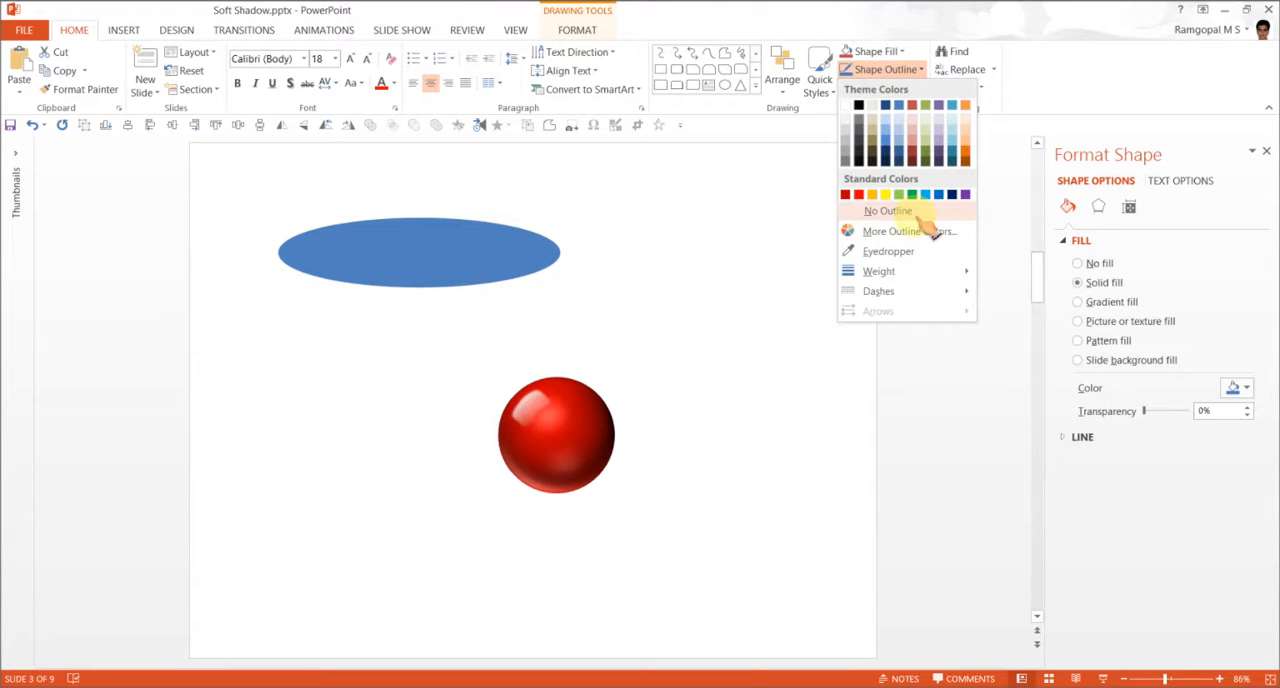
left_click(888, 210)
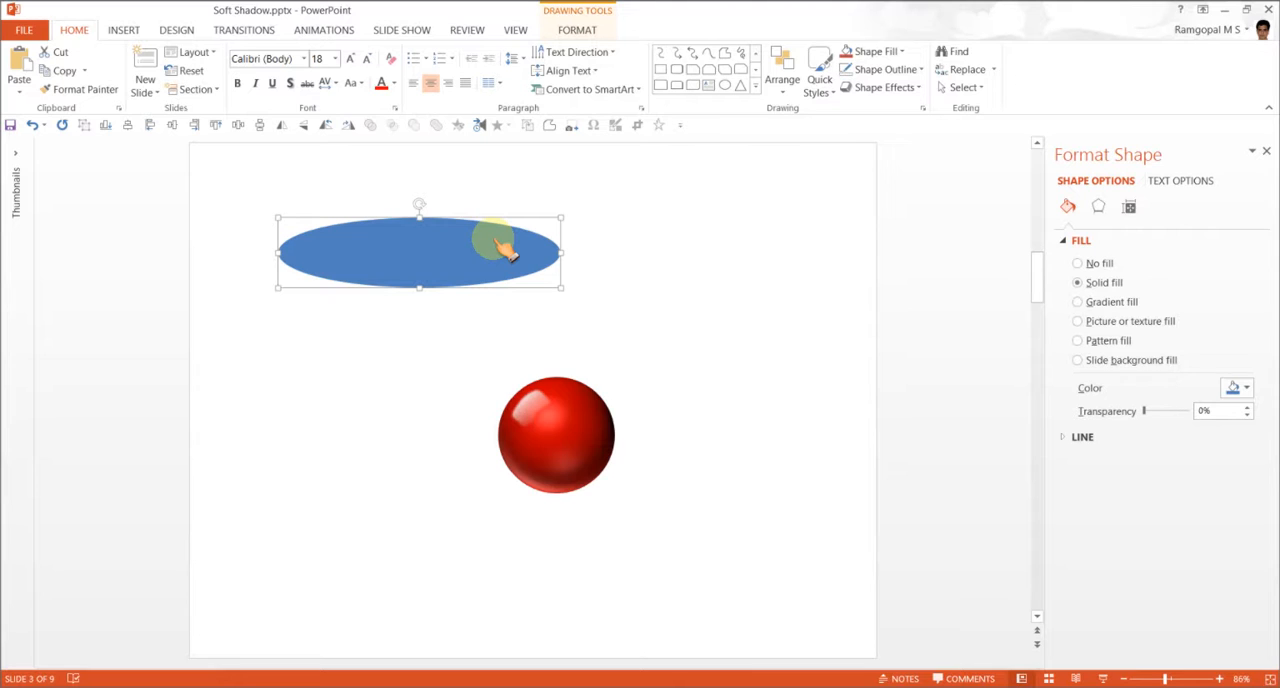
mouse_move(1044, 300)
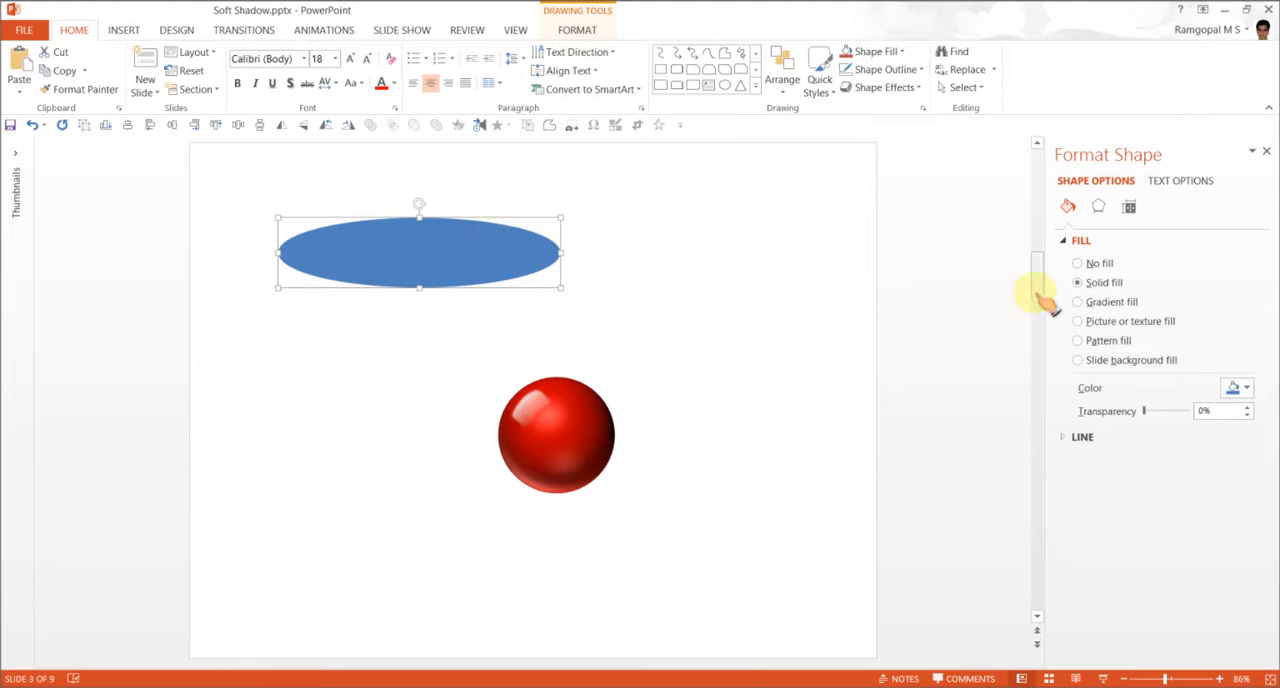
mouse_move(1104, 210)
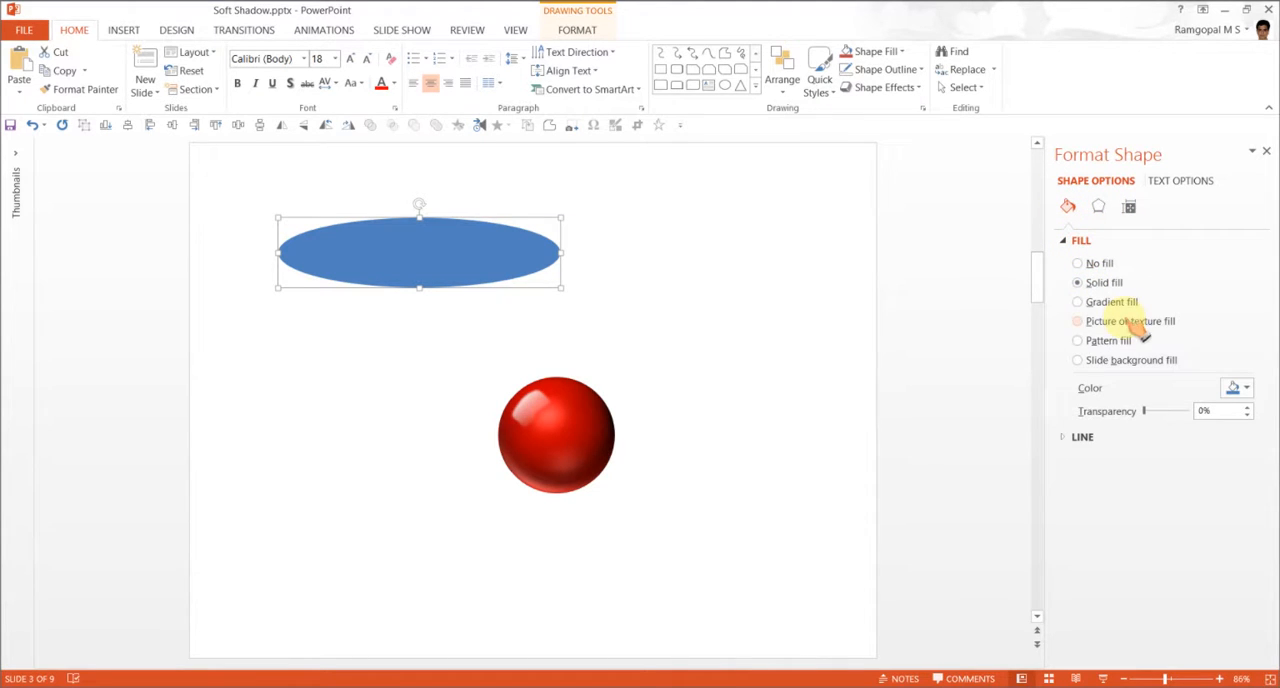
Give the oval a gradient fill using the Top Spotlight - Accent 2 red radial preset
left_click(1076, 300)
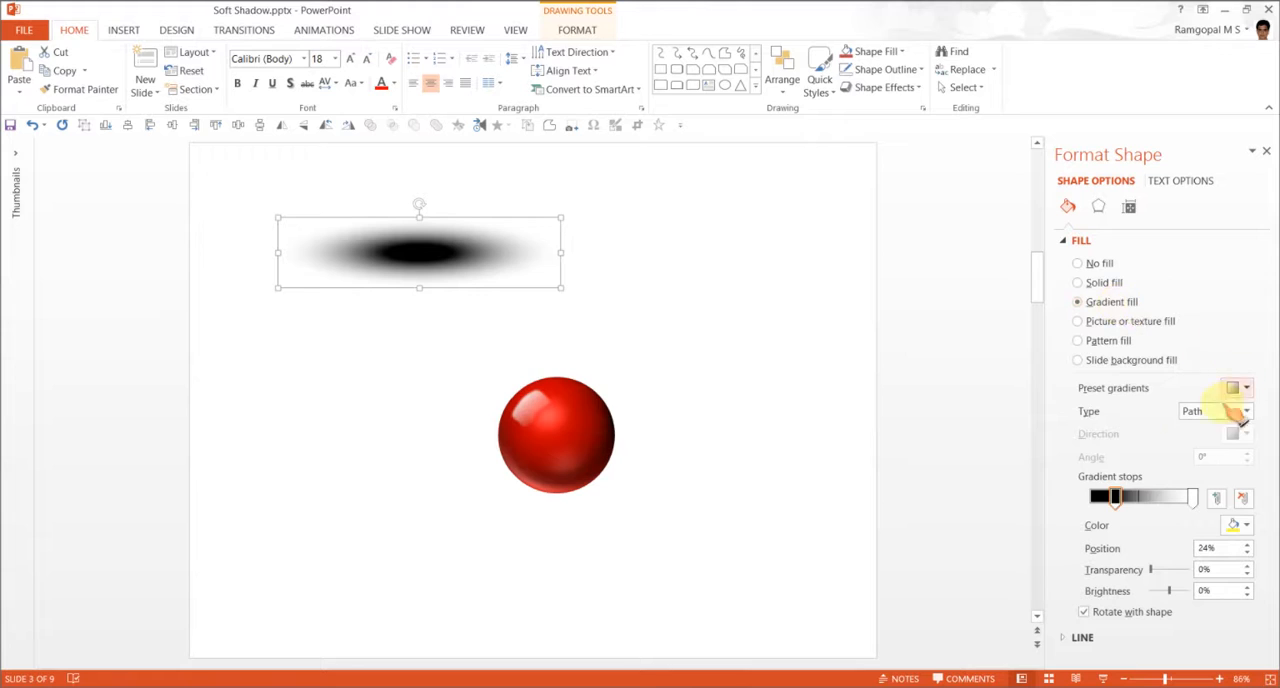
mouse_move(596, 336)
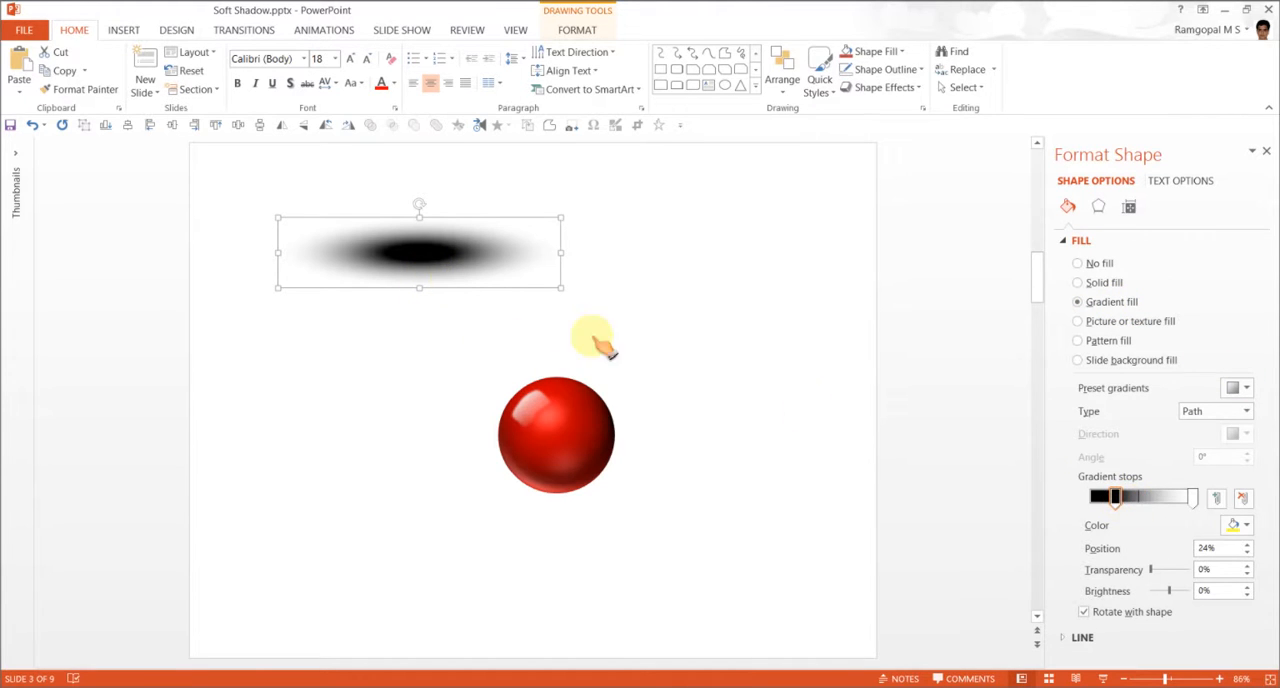
mouse_move(1216, 436)
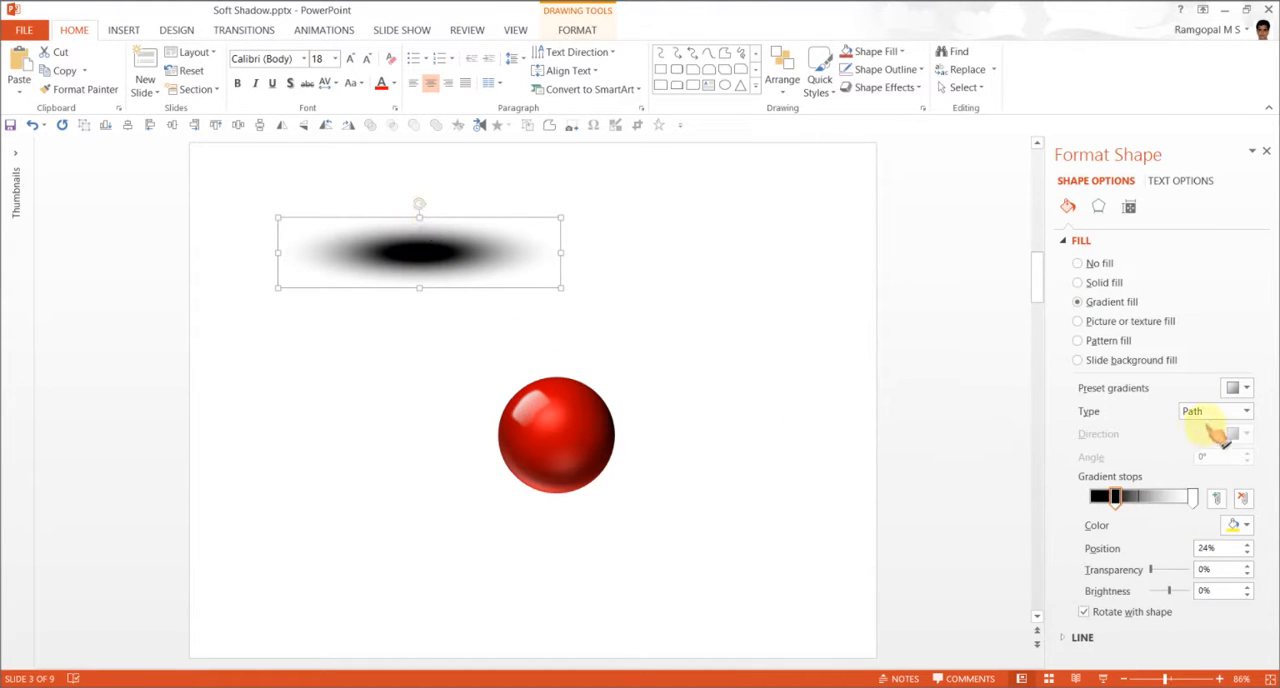
left_click(1238, 388)
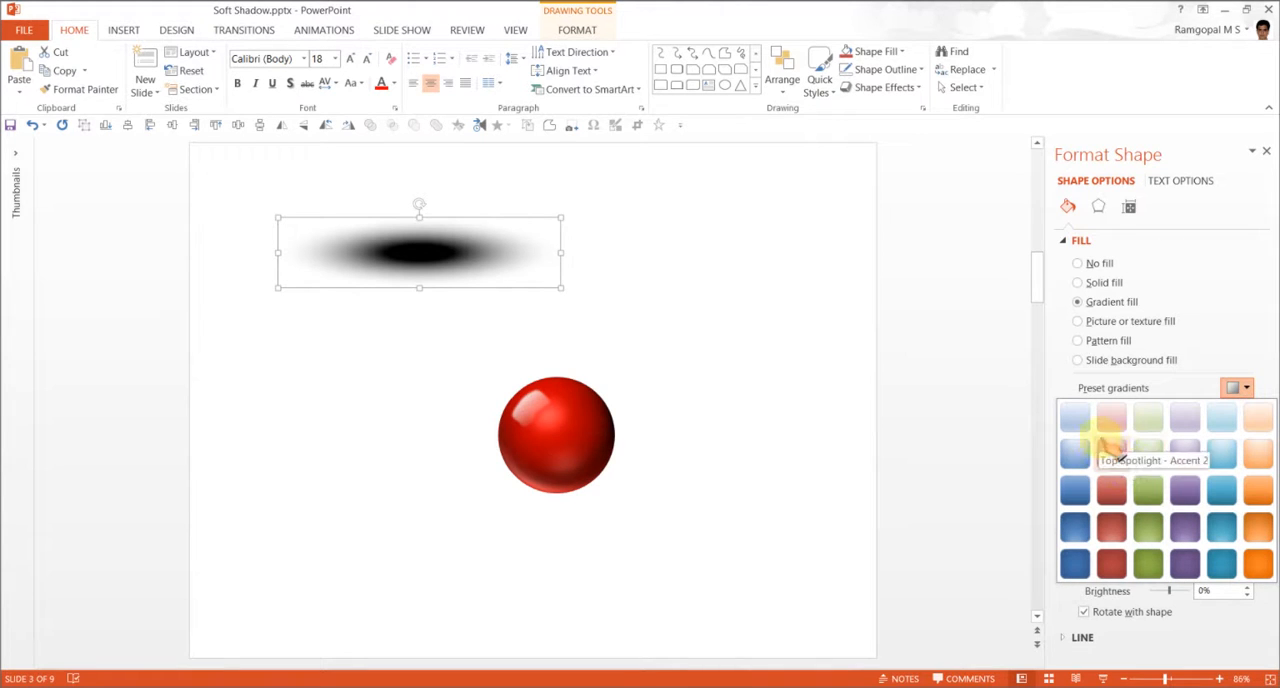
mouse_move(1128, 418)
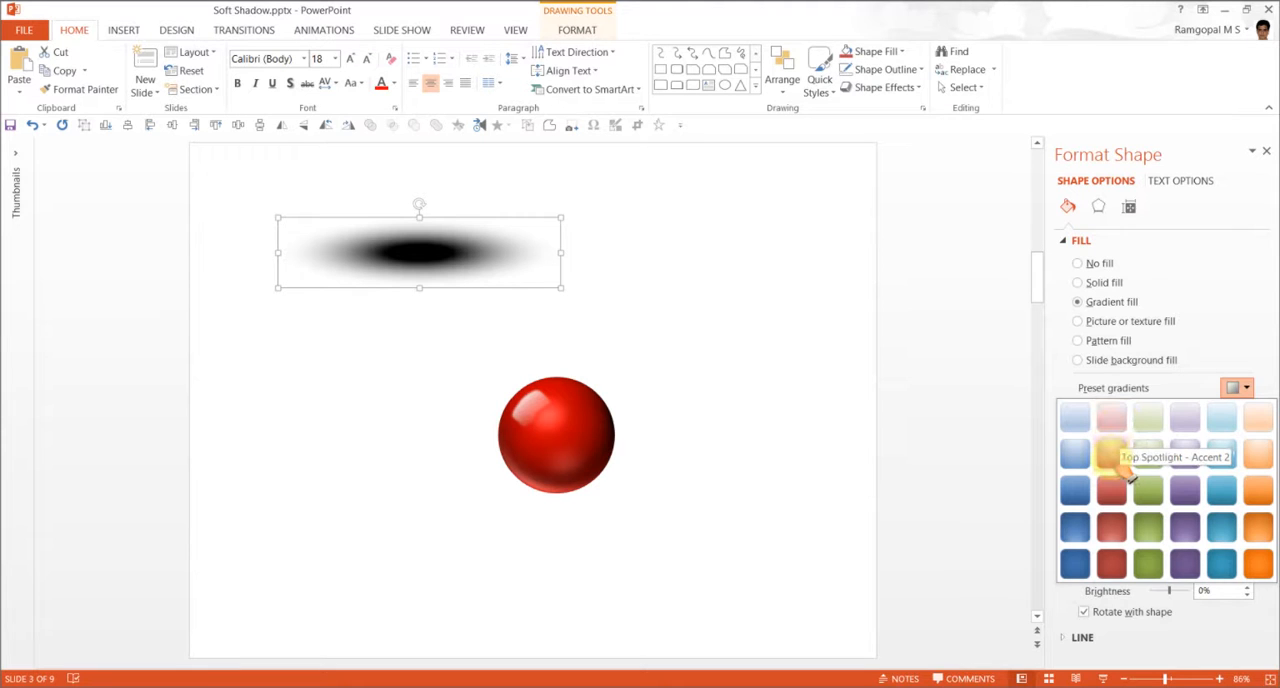
left_click(1112, 454)
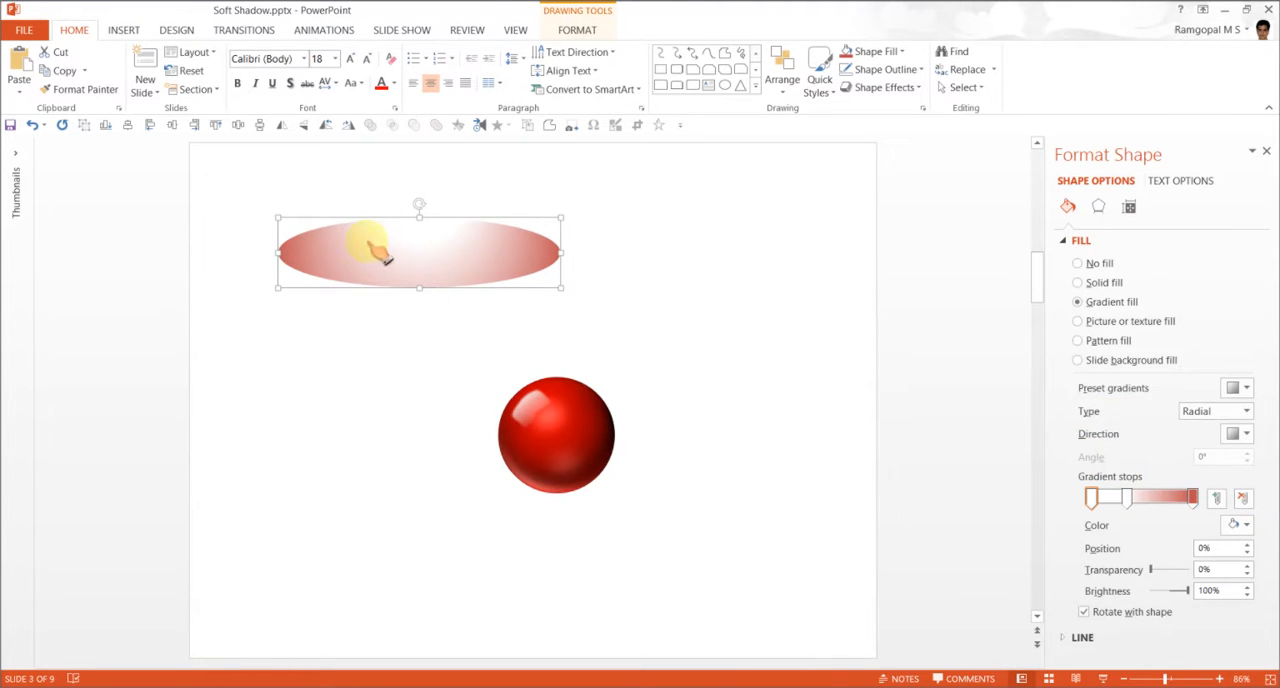
left_click(1236, 388)
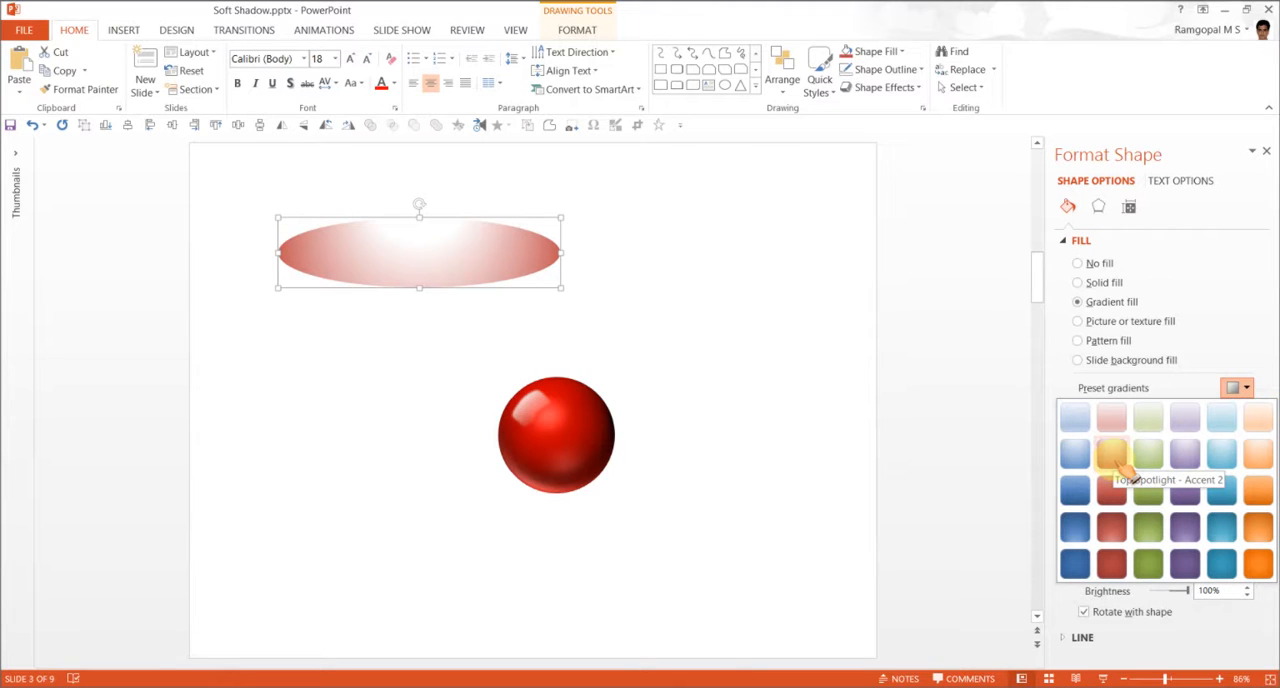
mouse_move(1074, 454)
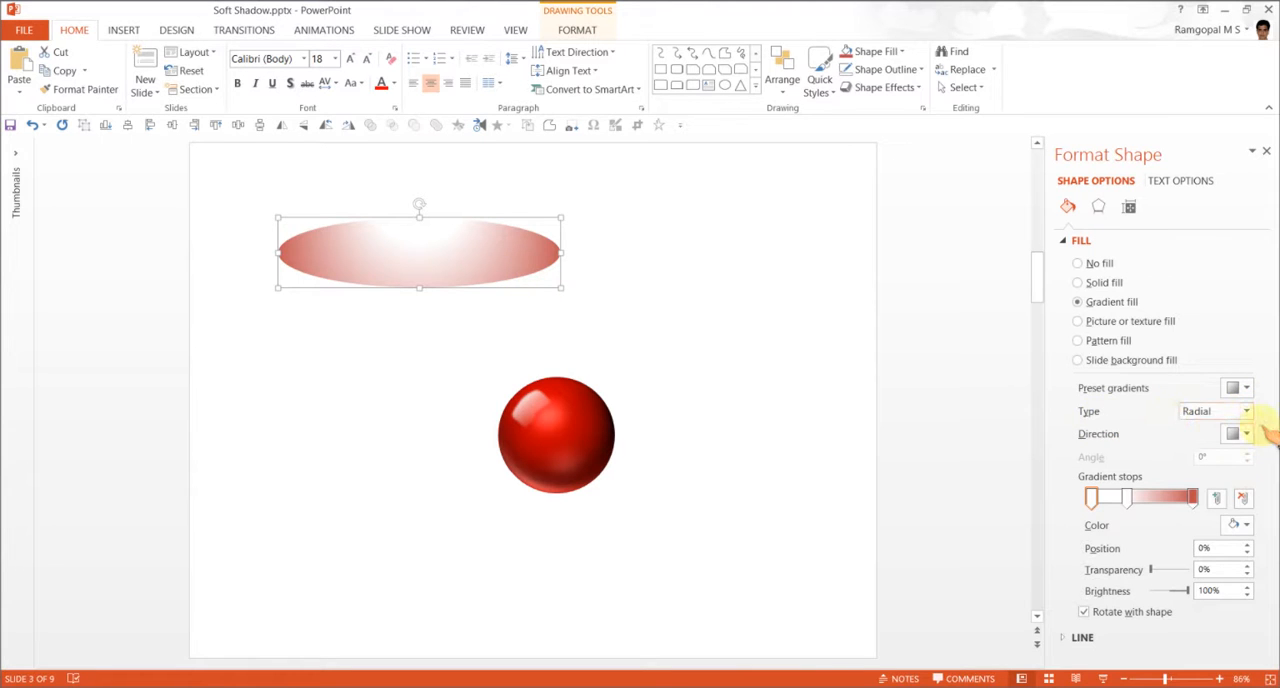
Change the gradient Type to Path so it radiates from the shape's centre
left_click(1244, 410)
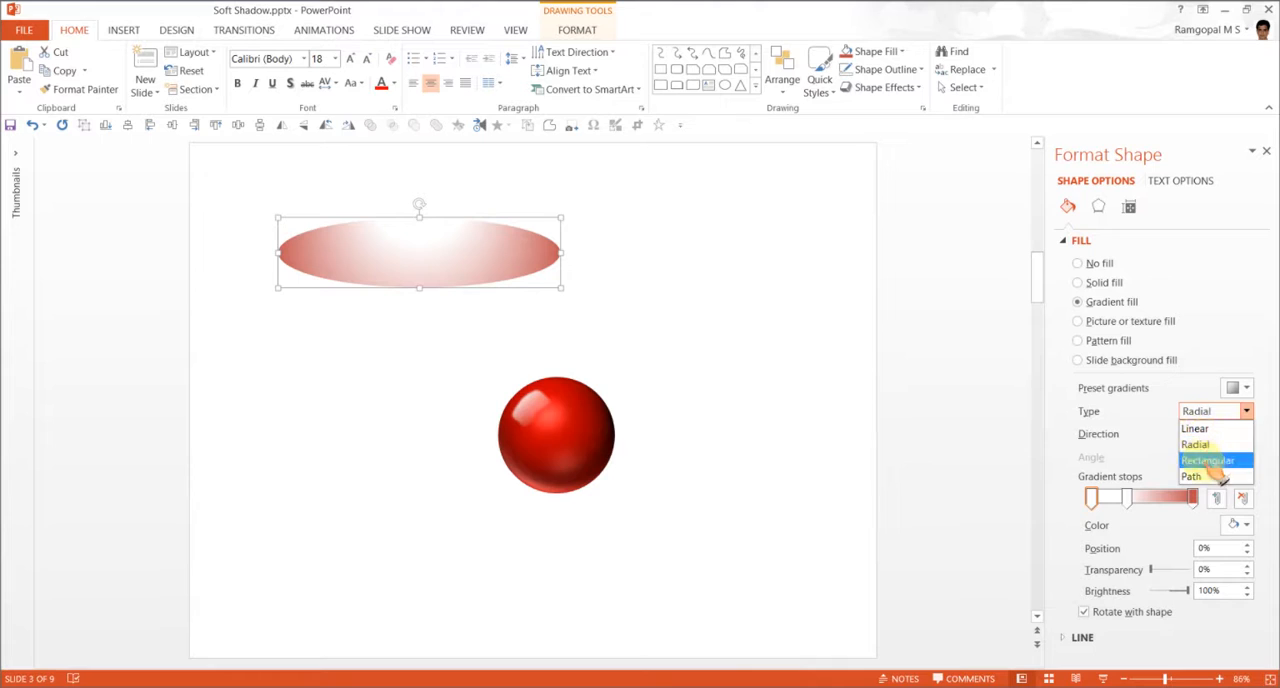
left_click(1192, 476)
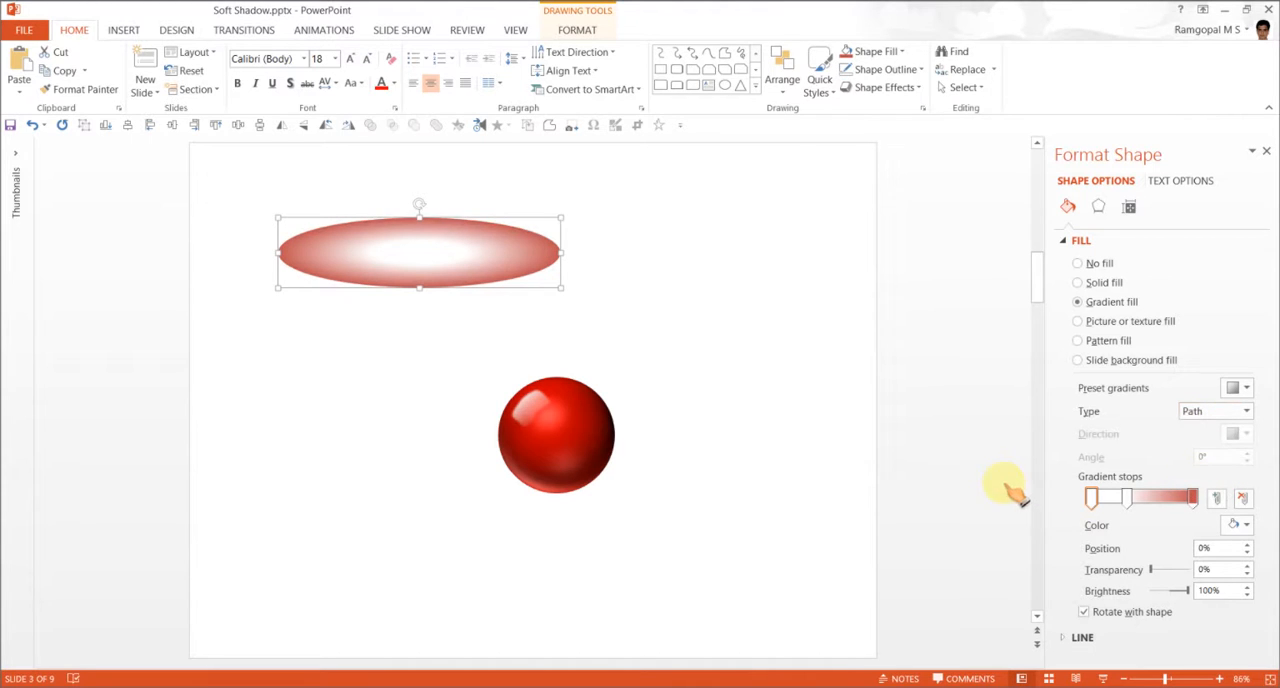
mouse_move(1128, 498)
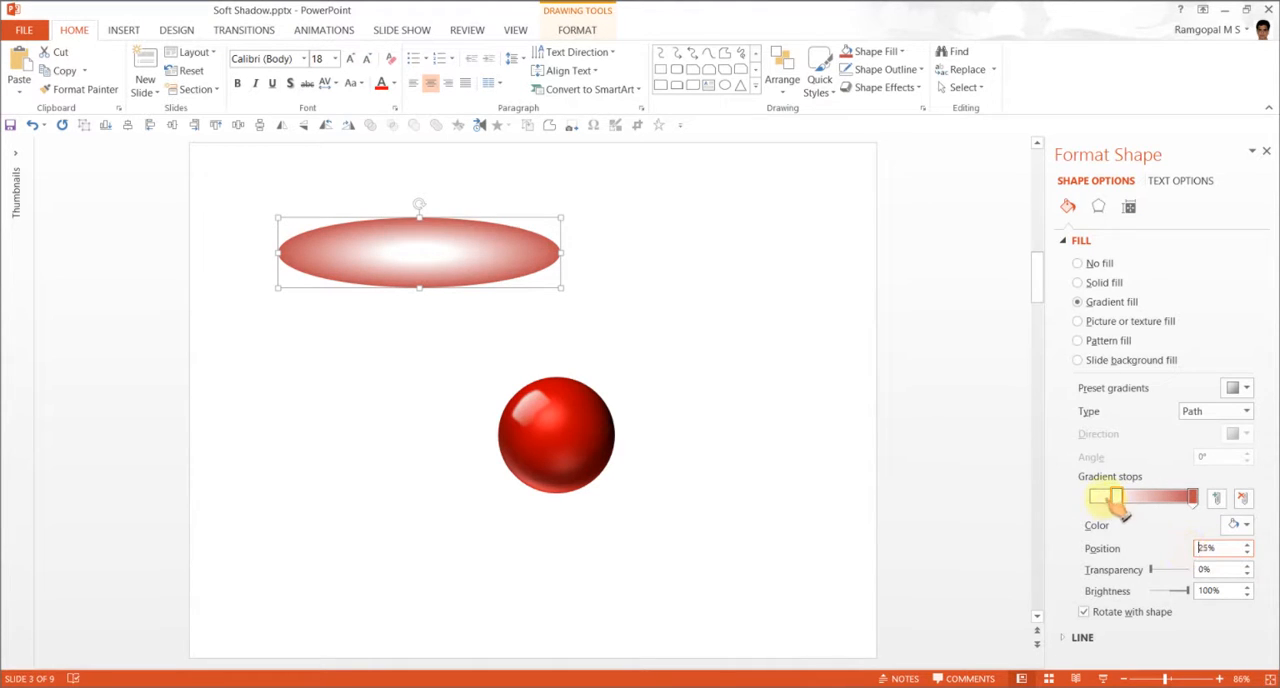
Adjust the gradient stops and set their colour toward black for a dark centre
left_click(1192, 496)
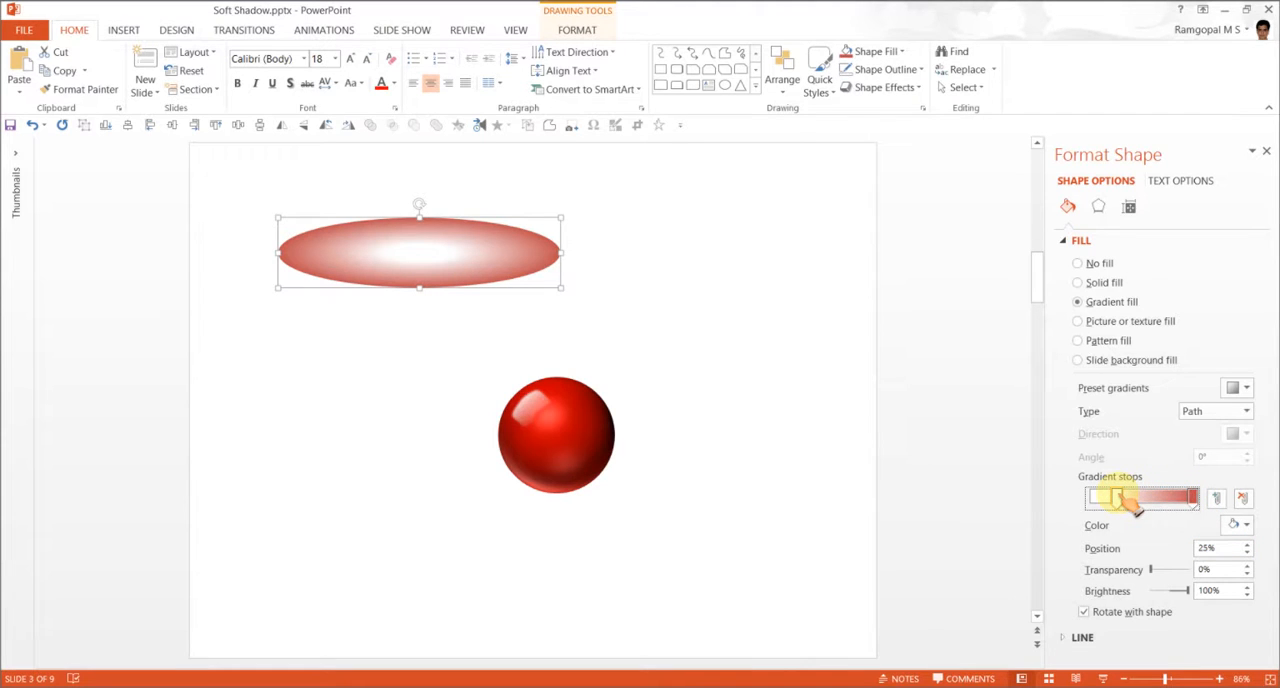
left_click(1246, 524)
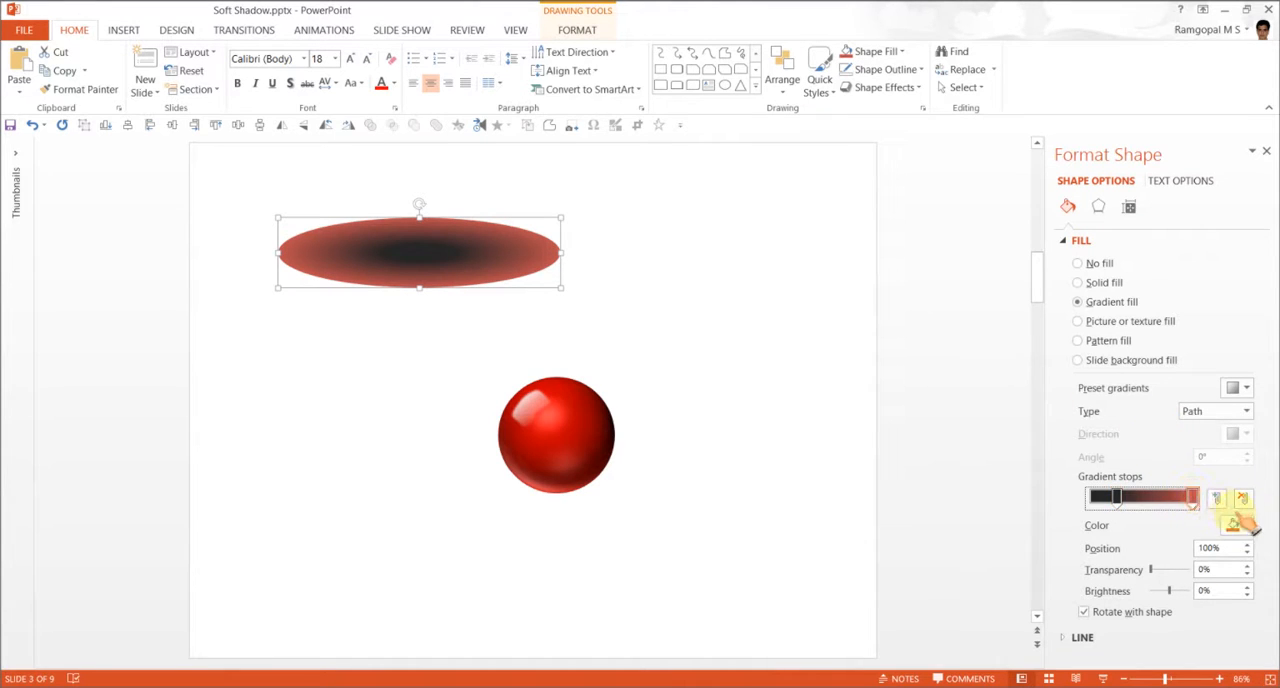
left_click(1238, 524)
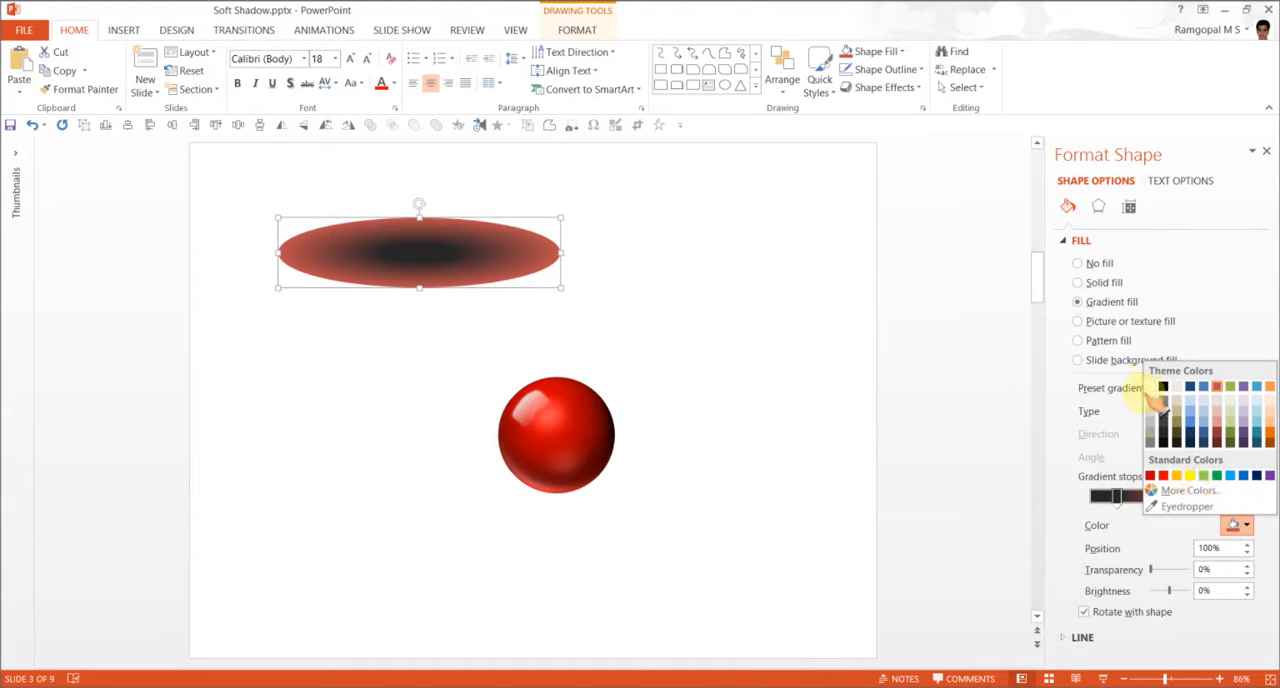
mouse_move(1160, 386)
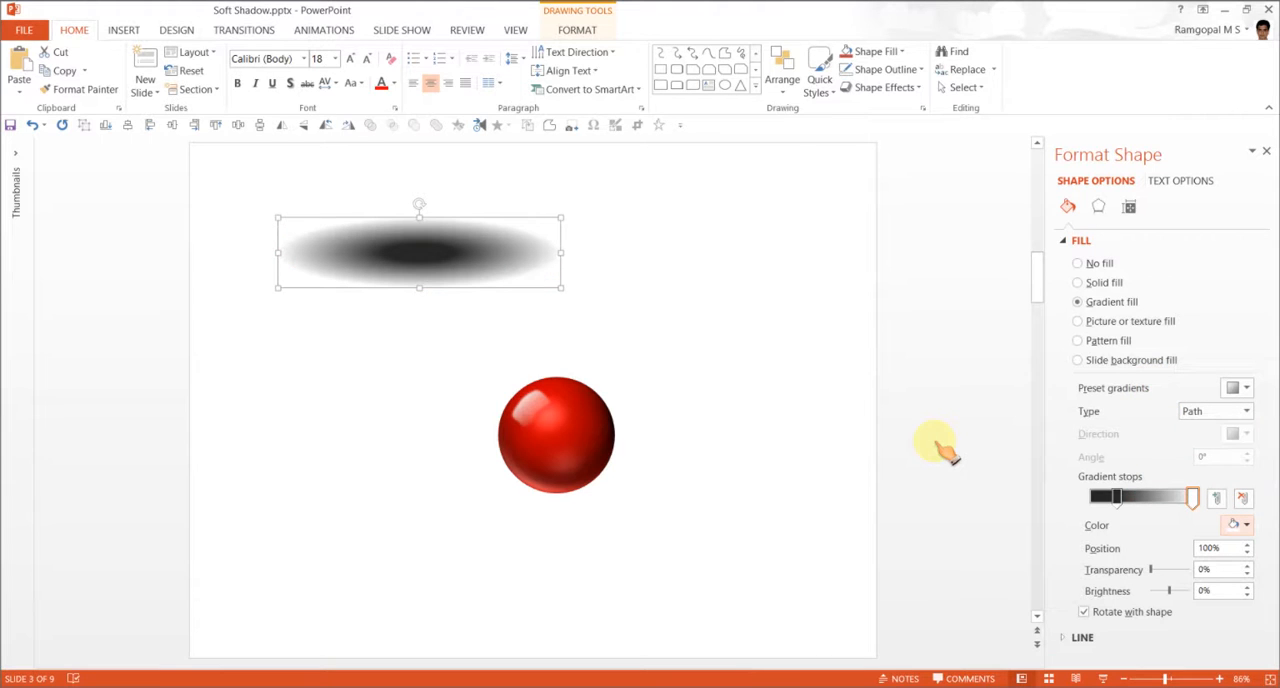
mouse_move(370, 276)
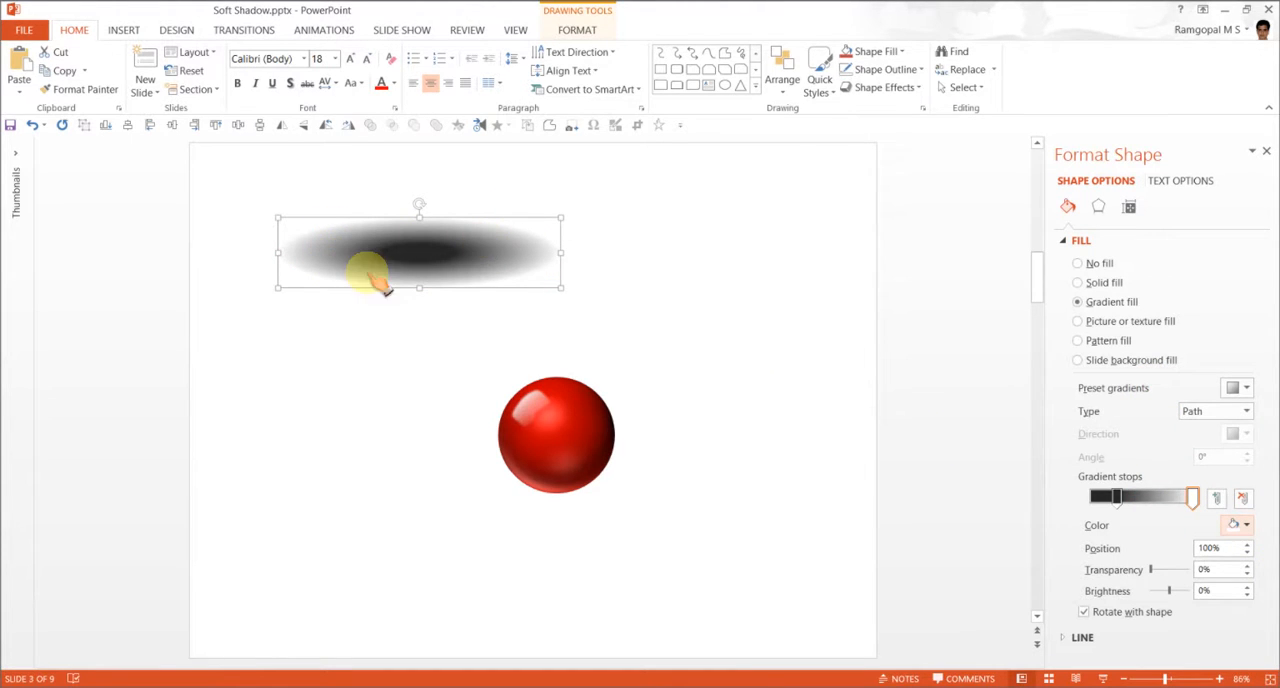
Move the shadow ellipse down so it sits directly under the red sphere
left_click_drag(370, 270, 520, 260)
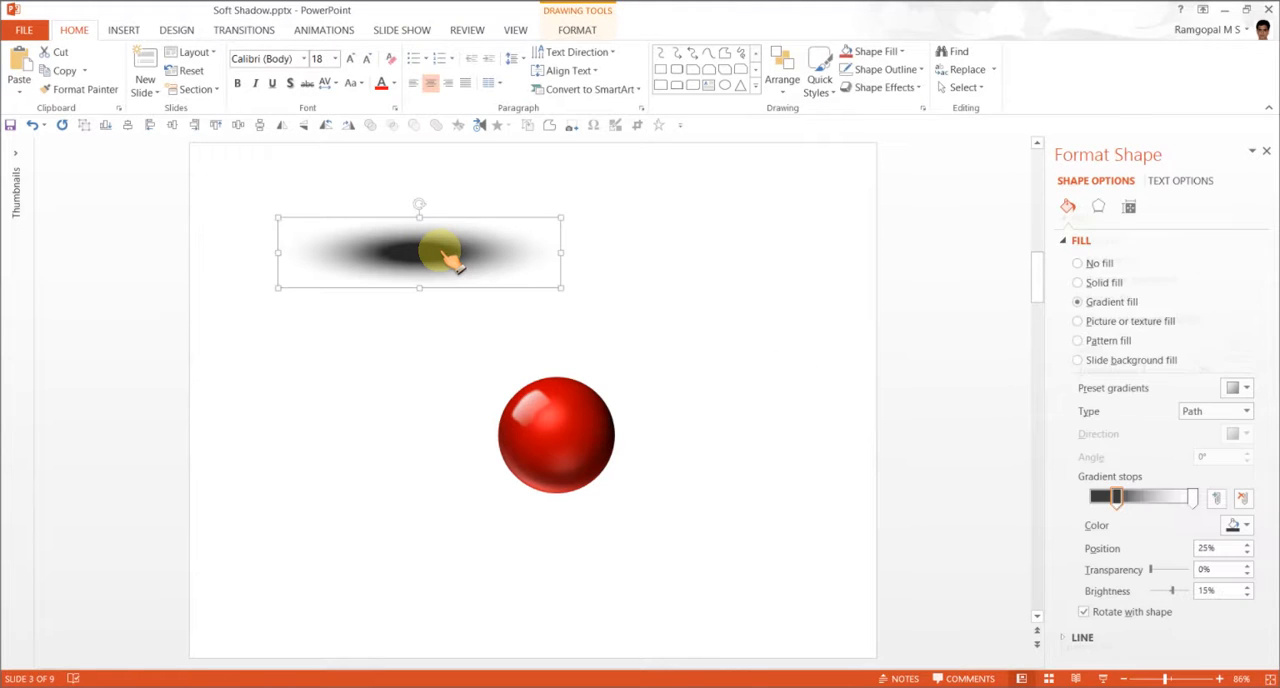
left_click_drag(440, 250, 700, 246)
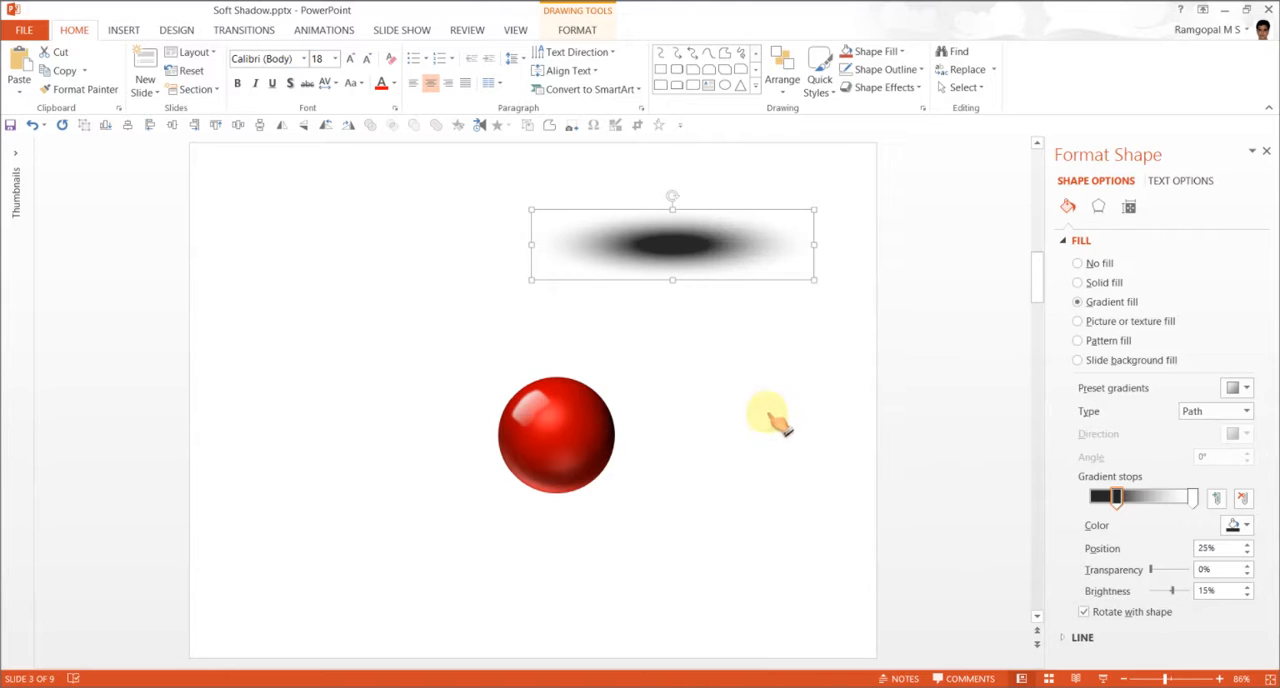
left_click_drag(672, 244, 556, 484)
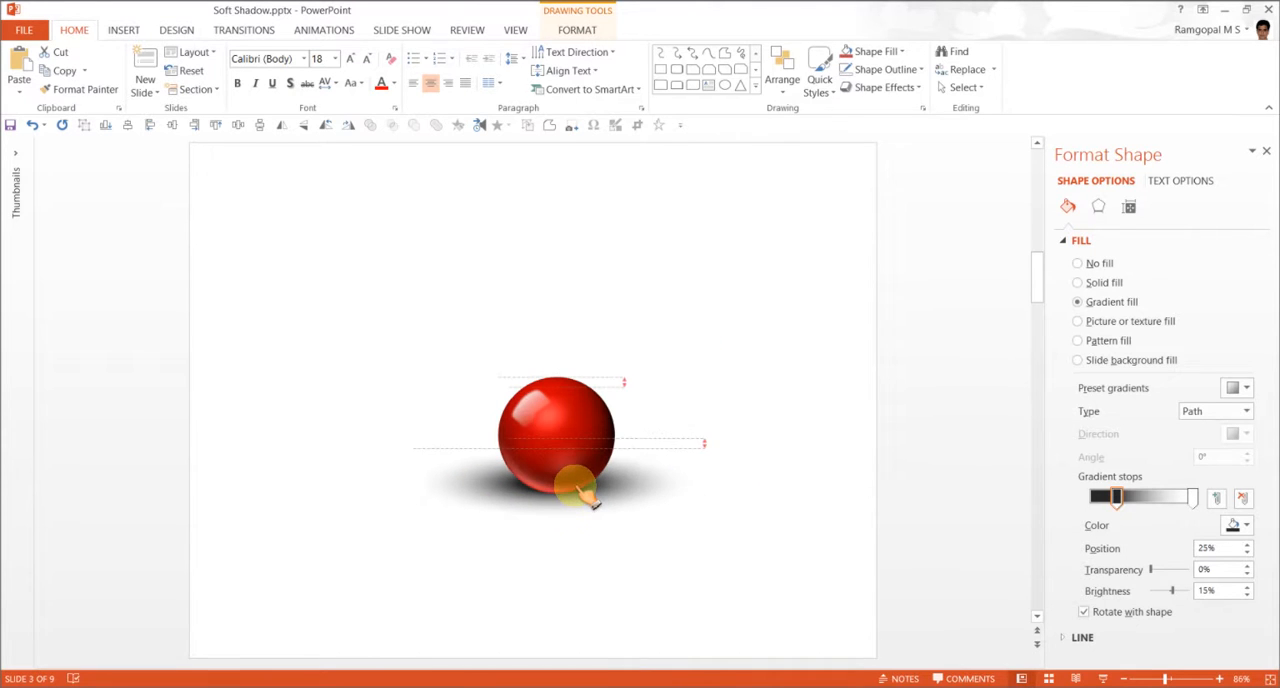
Deselect to judge the shadow, then reselect the ellipse for resizing
left_click(664, 560)
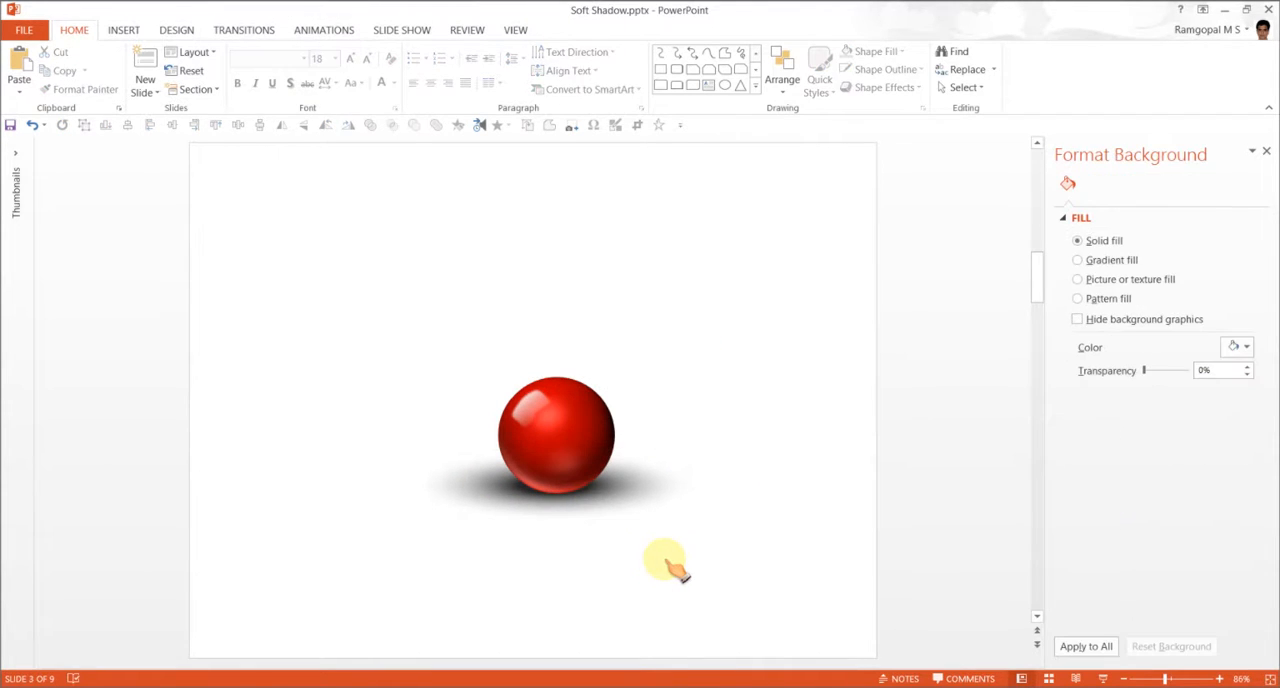
mouse_move(650, 494)
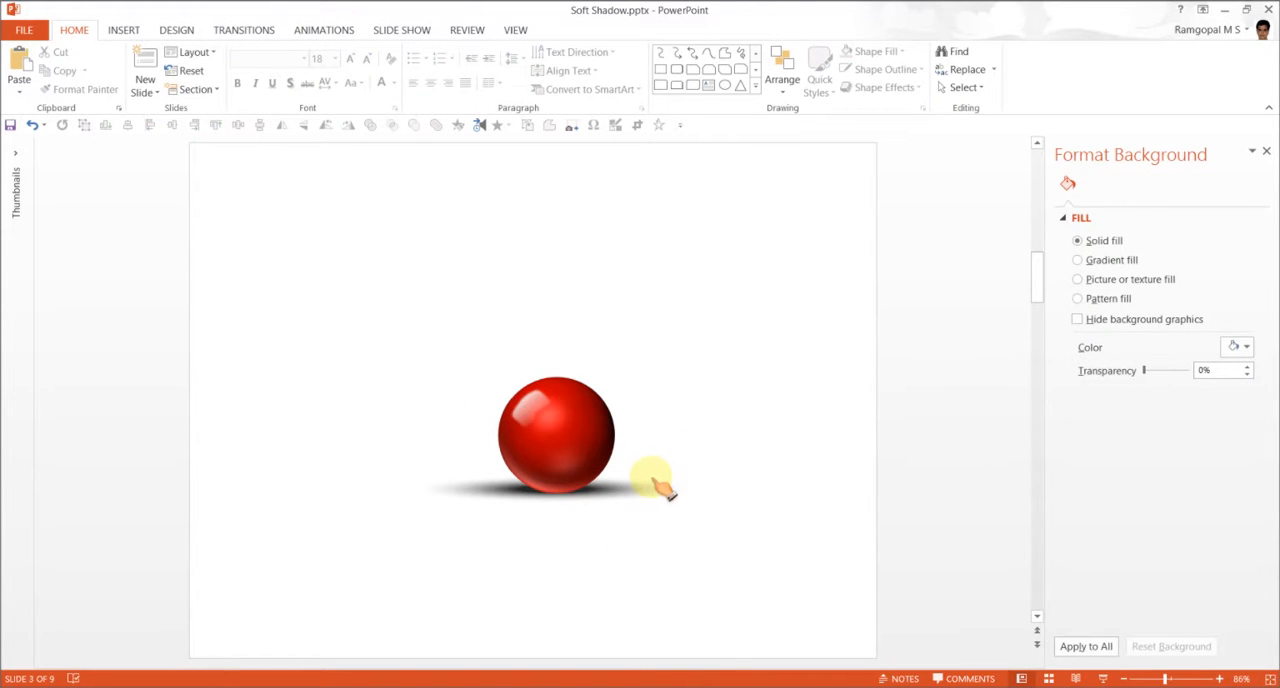
left_click(650, 480)
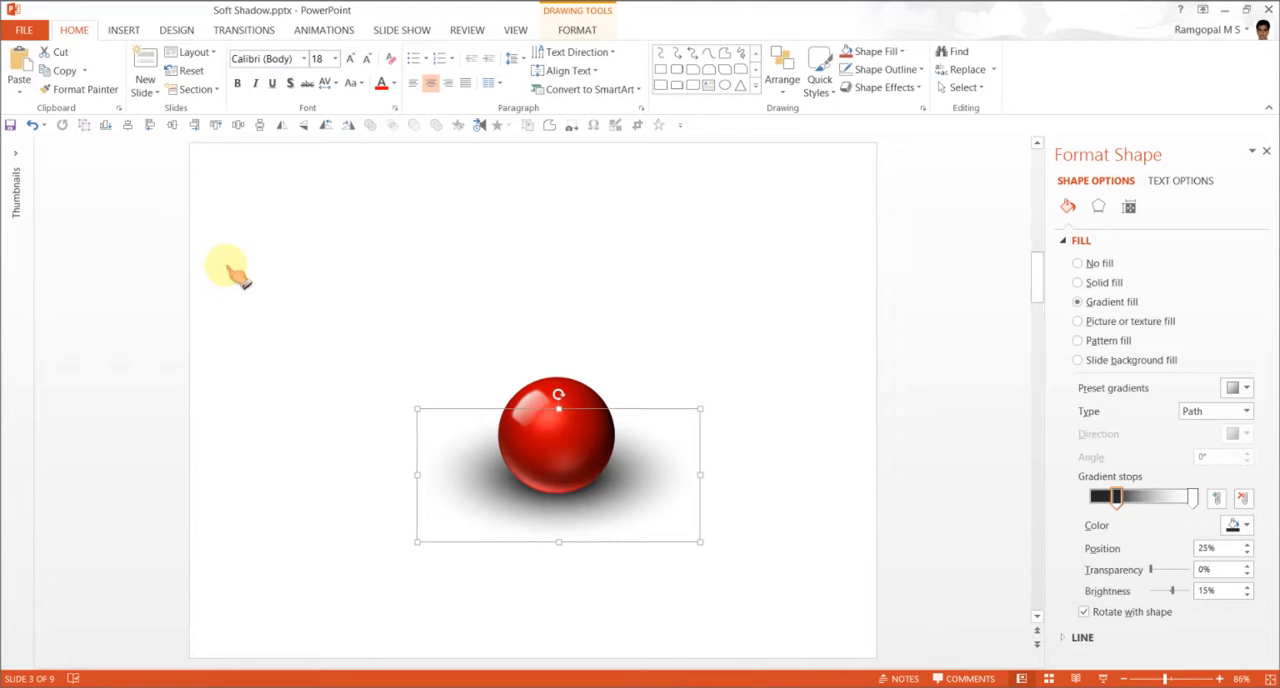
left_click(698, 488)
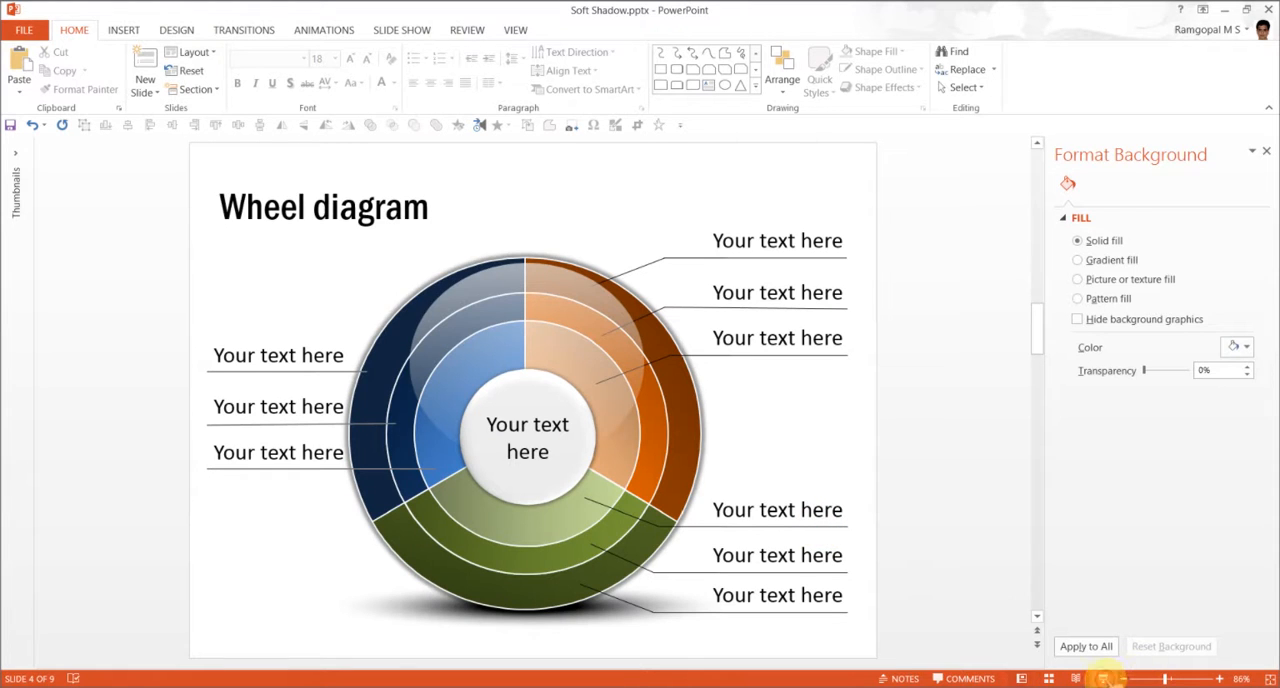
Start the slide show from the current Wheel diagram slide with F5
key("F5")
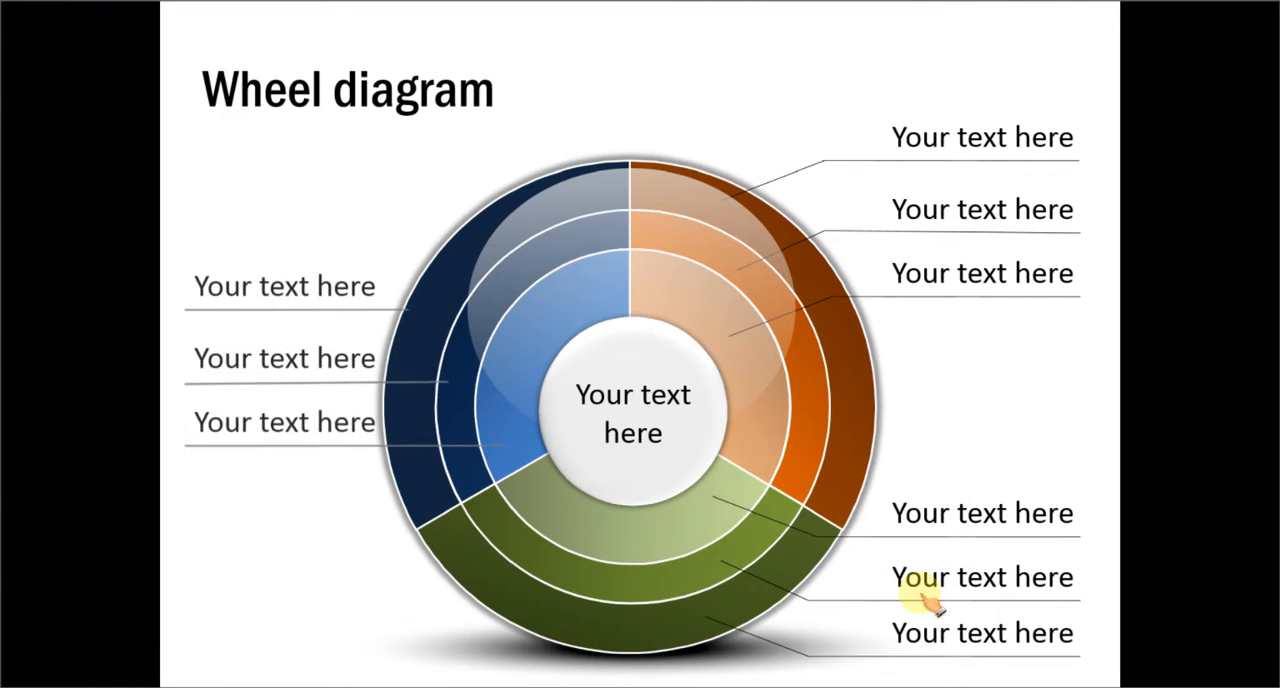